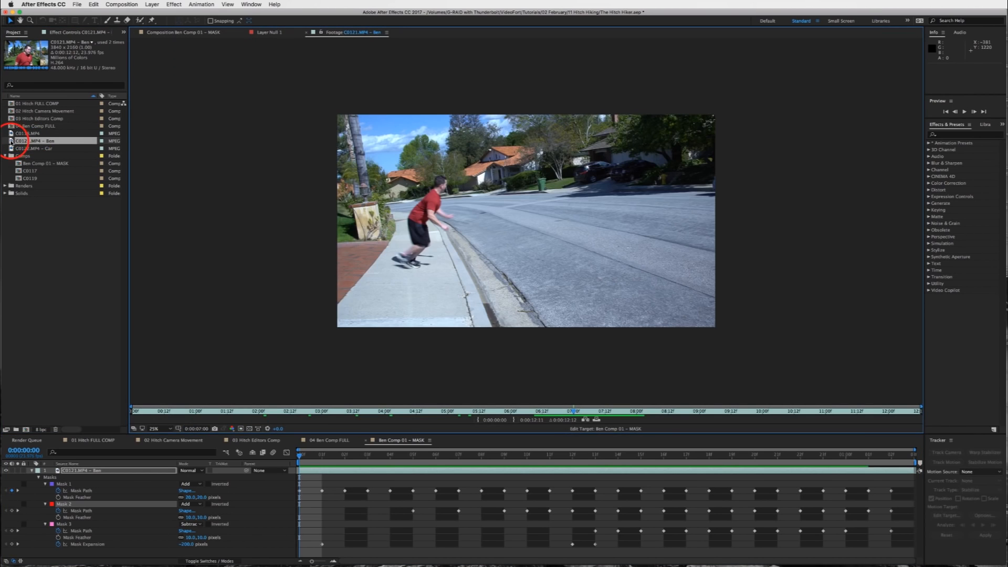
# Scrub through Ben's clip: the run-up, wave at the curb, leap off the sidewalk, landing and getting up
pyautogui.click(243, 410)
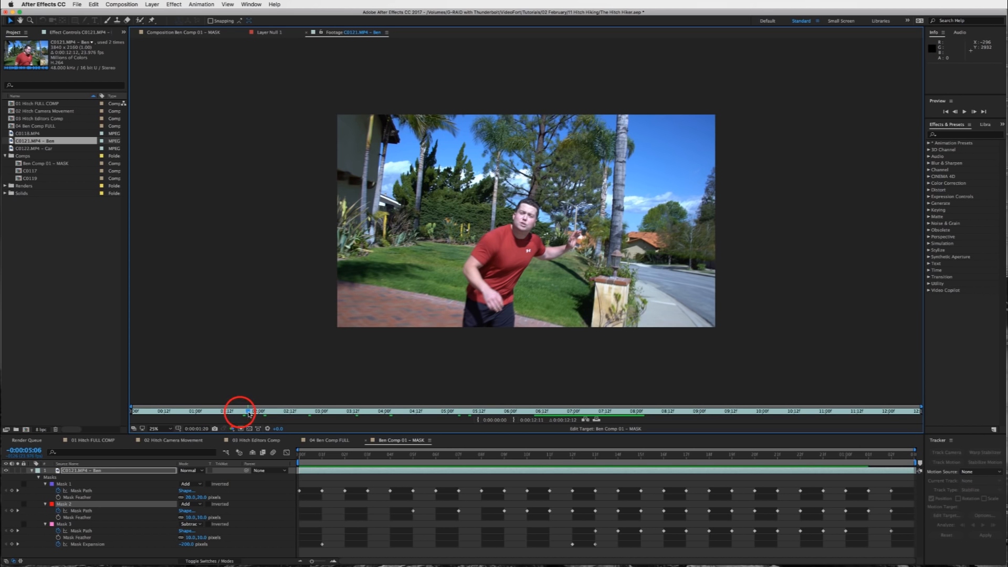
pyautogui.moveTo(248, 412); pyautogui.dragTo(302, 412)
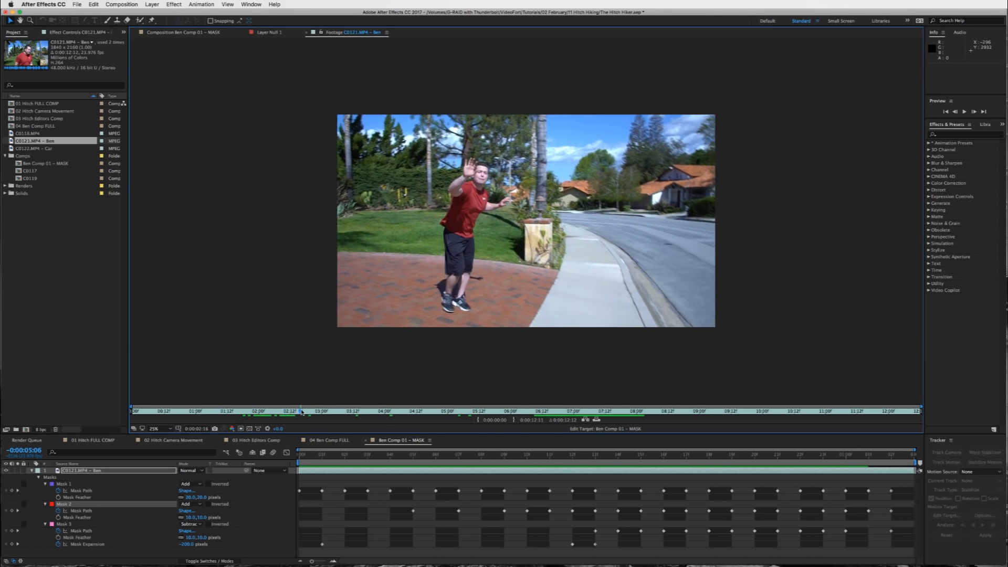
pyautogui.click(345, 411)
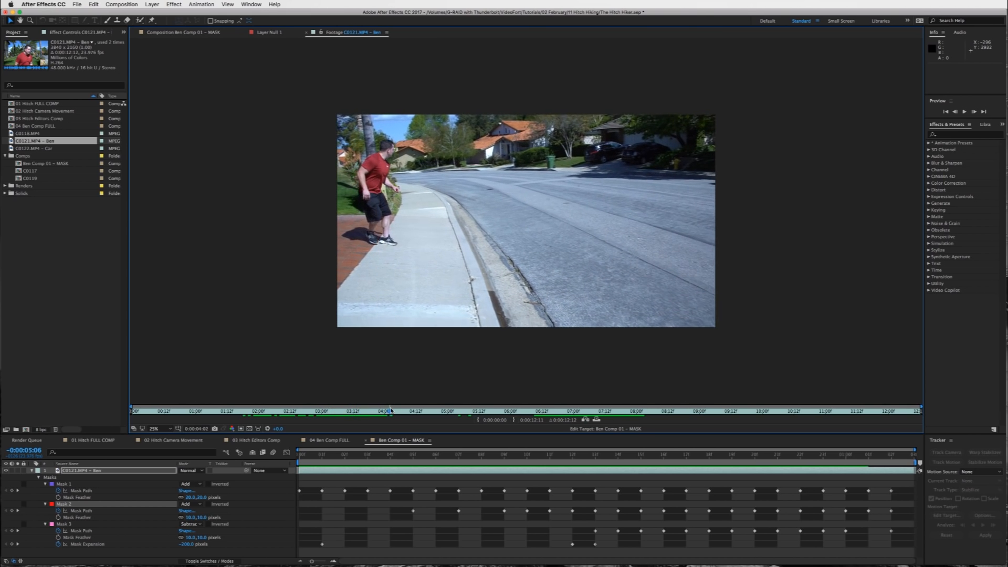
pyautogui.click(476, 411)
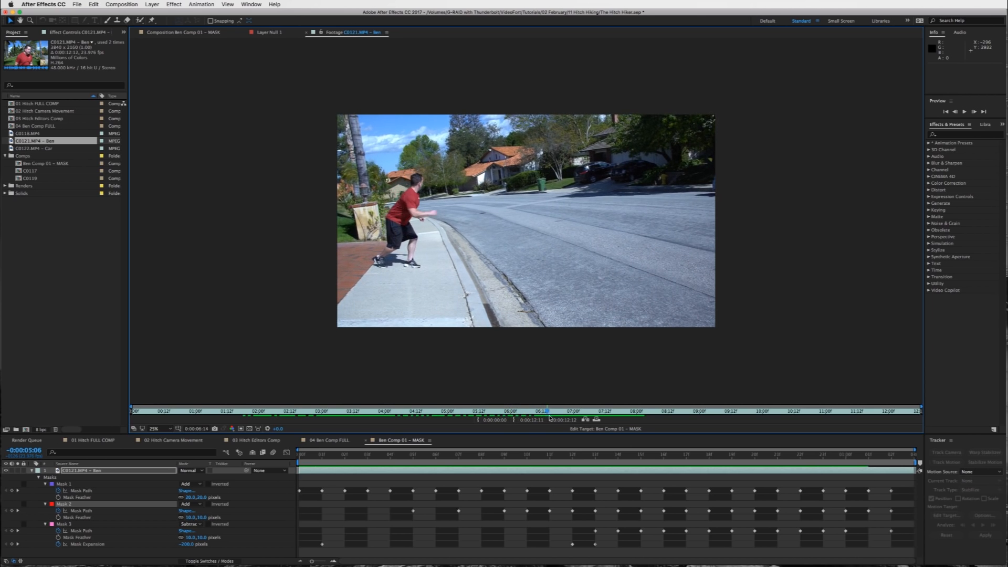
pyautogui.moveTo(548, 411); pyautogui.dragTo(605, 410)
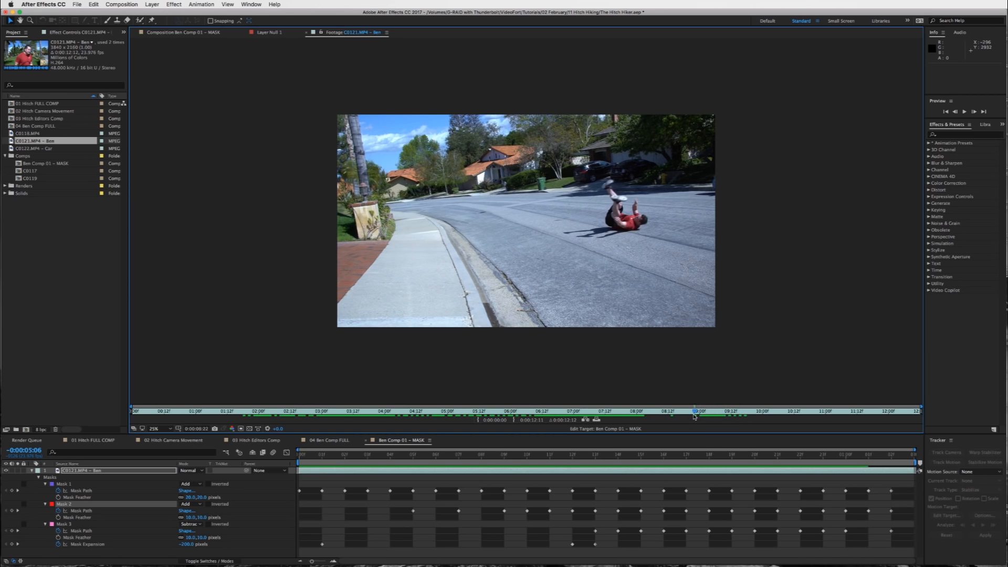
pyautogui.click(694, 412)
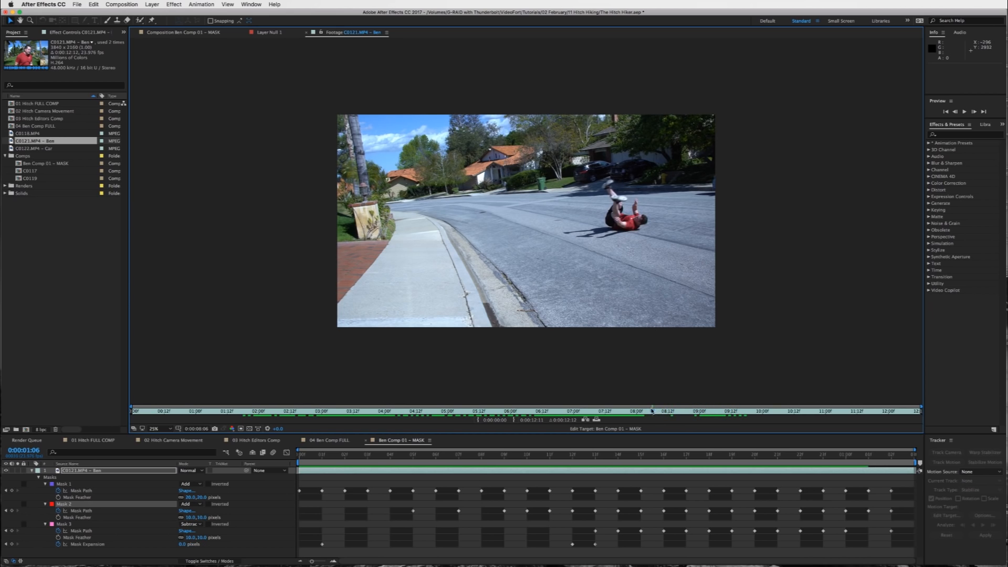
pyautogui.click(627, 410)
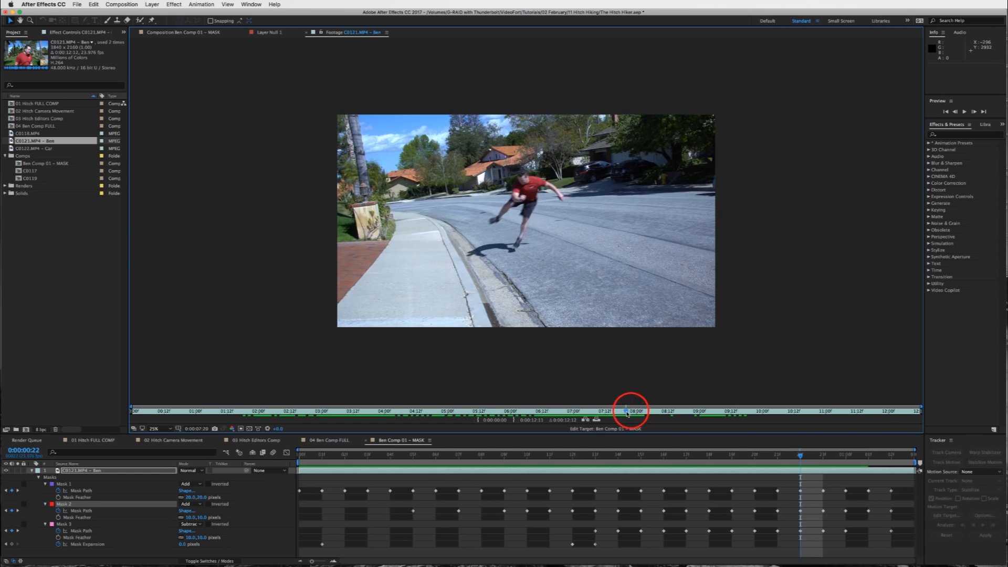
pyautogui.moveTo(627, 411); pyautogui.dragTo(675, 411)
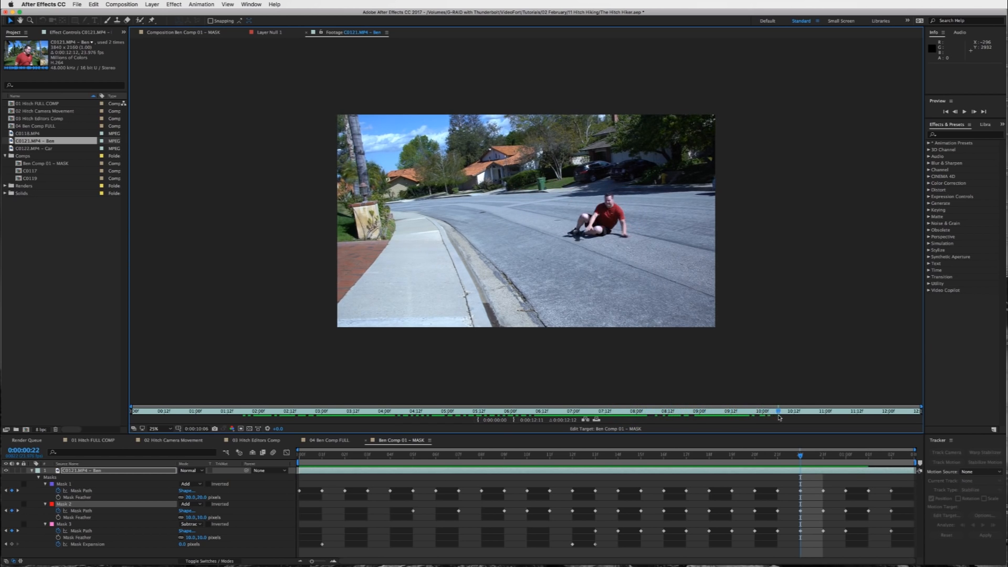
pyautogui.moveTo(778, 417); pyautogui.dragTo(845, 417)
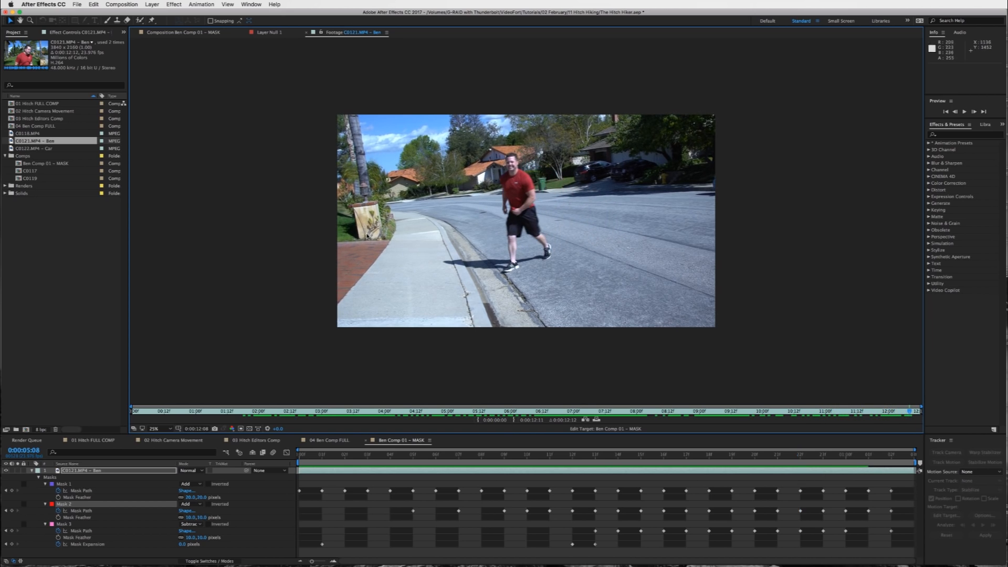
# Switch to the CD122 Car footage and scrub through the car approaching and passing the curb
pyautogui.click(35, 148)
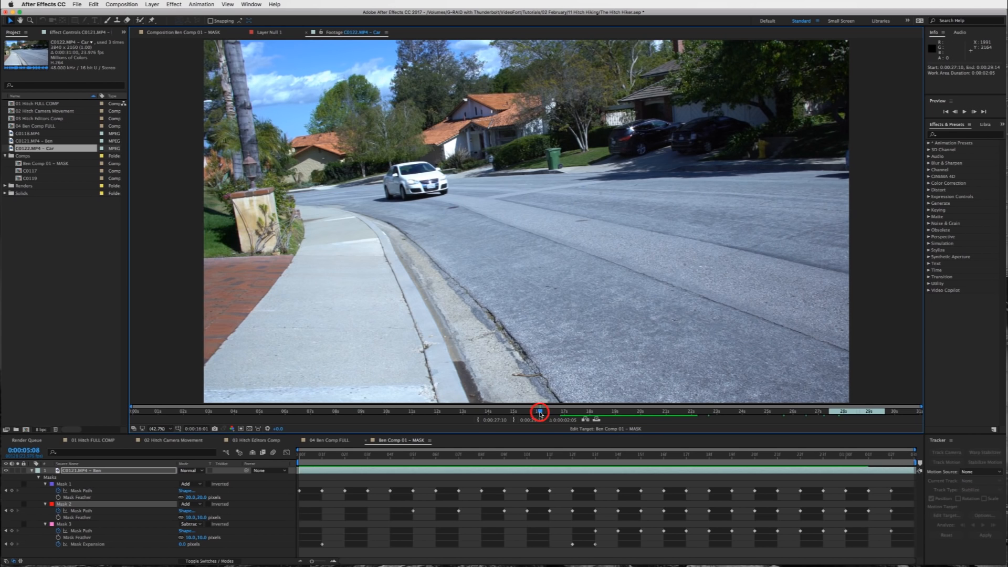
pyautogui.moveTo(538, 410); pyautogui.dragTo(567, 410)
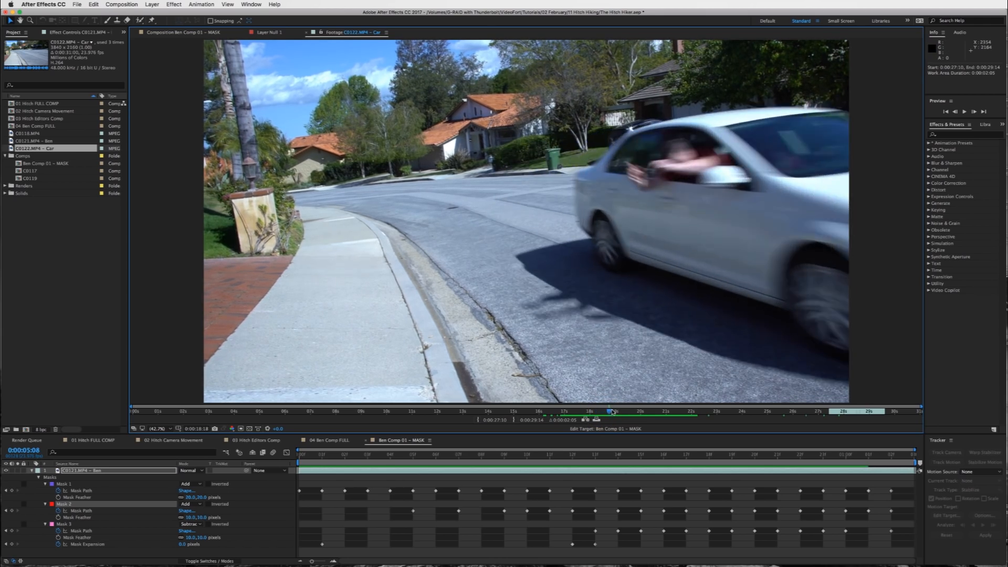
pyautogui.moveTo(609, 411); pyautogui.dragTo(651, 411)
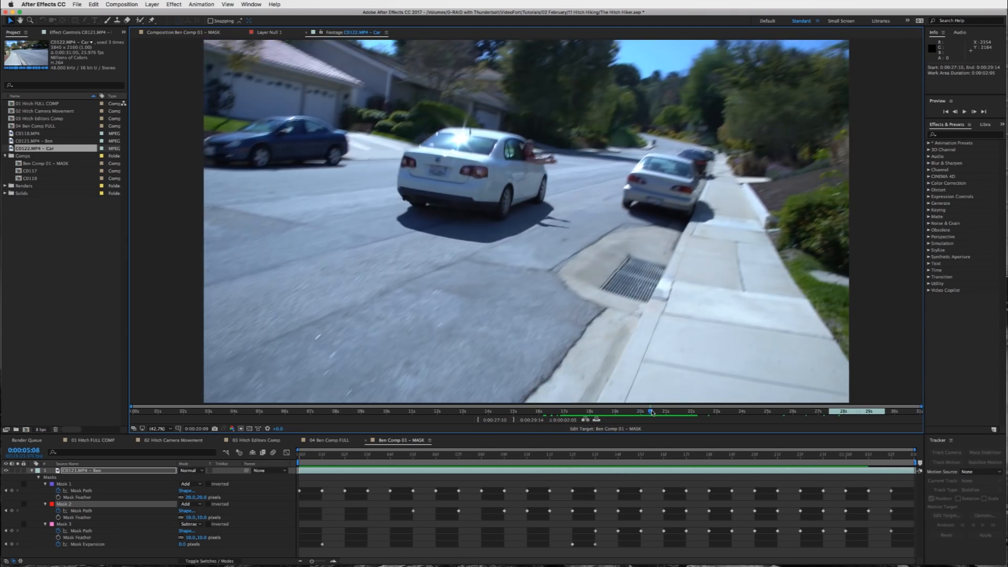
pyautogui.click(605, 410)
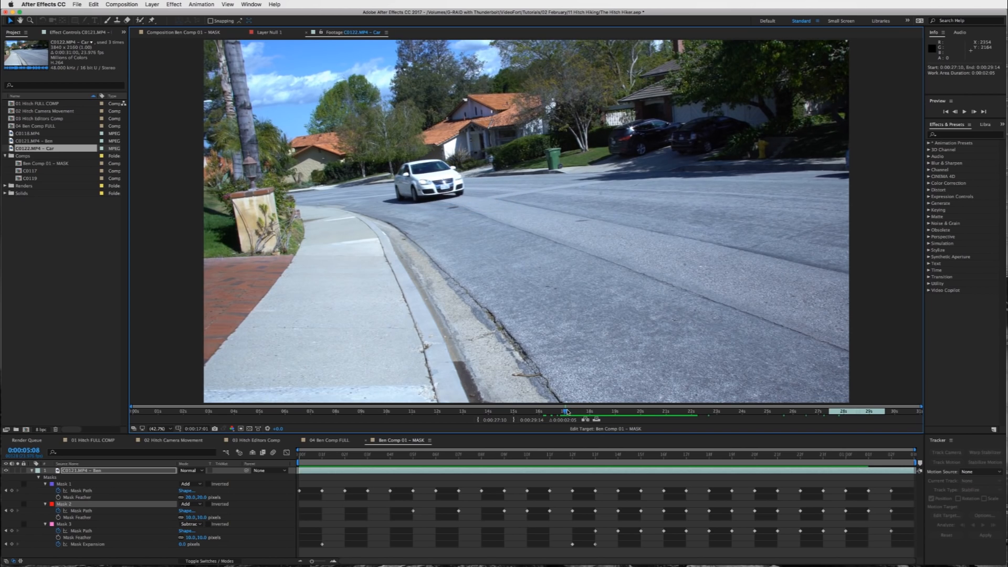
pyautogui.click(651, 410)
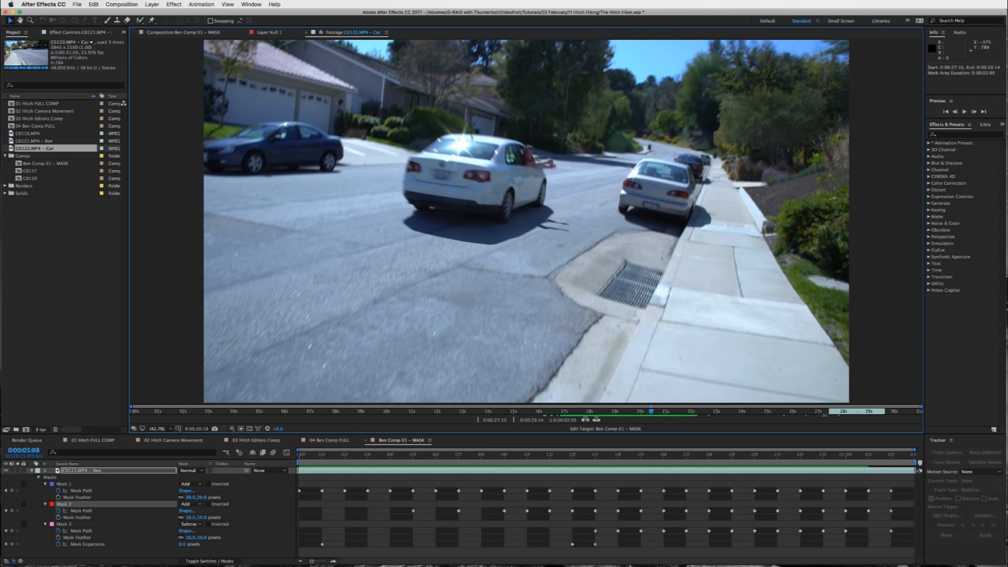
pyautogui.moveTo(828, 414)
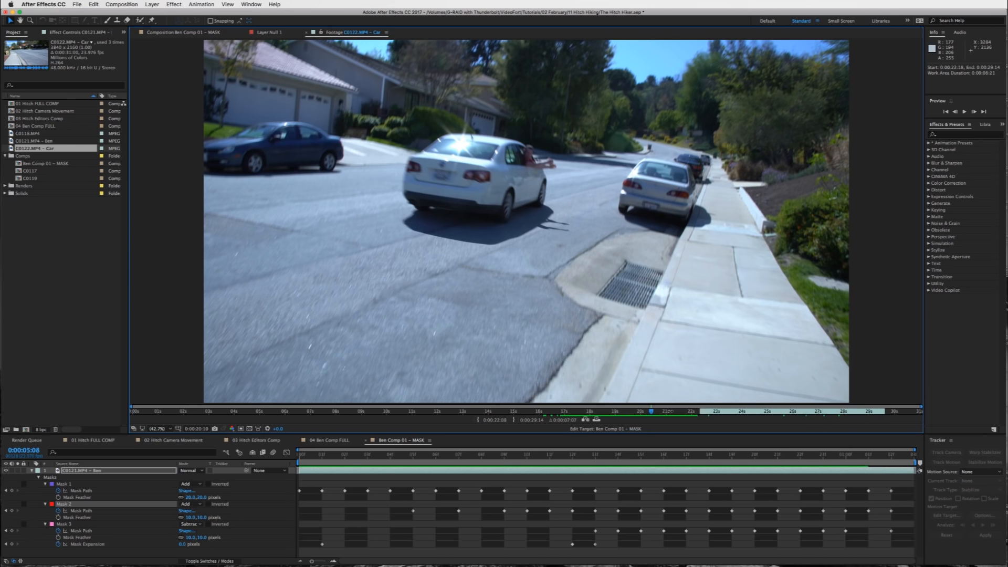
# Set the car clip's In point at the pass-by and its Out point where it speeds out of frame
pyautogui.click(636, 411)
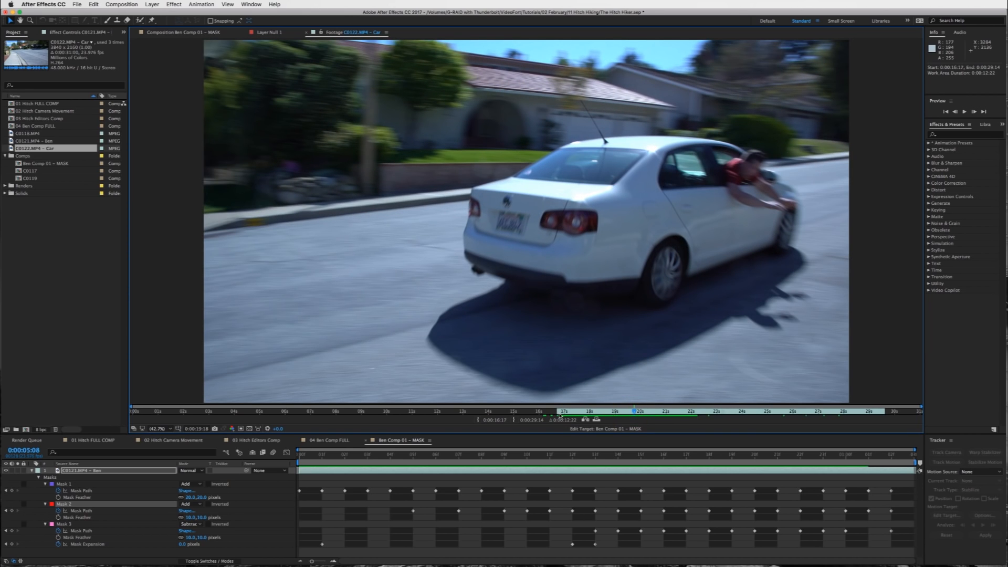
pyautogui.click(551, 412)
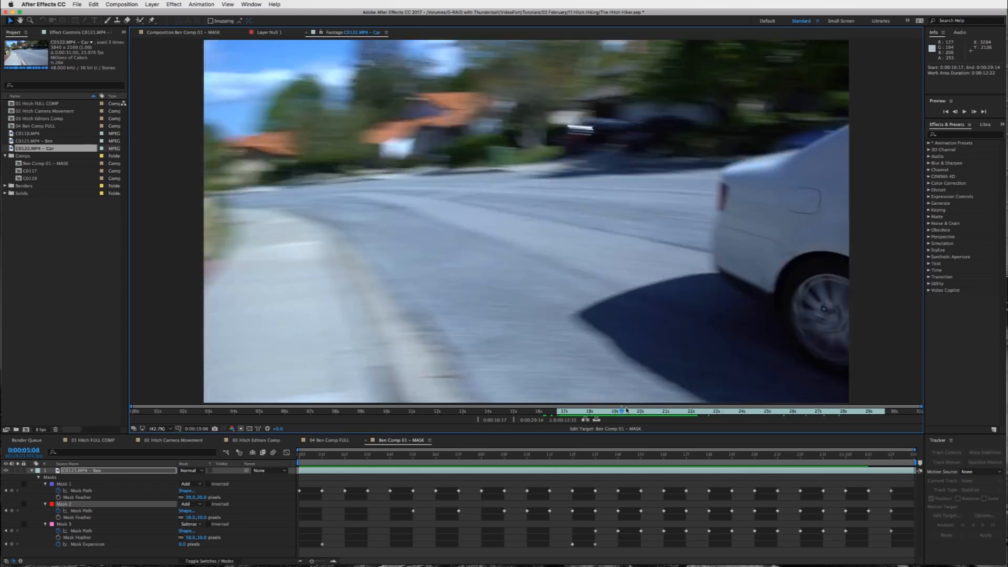
pyautogui.moveTo(623, 410); pyautogui.dragTo(700, 411)
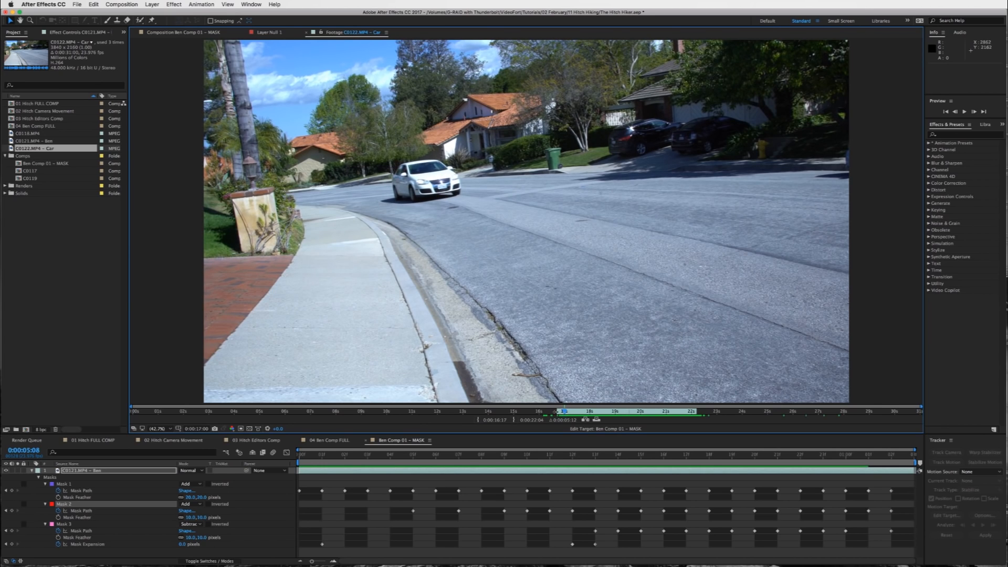
pyautogui.click(549, 411)
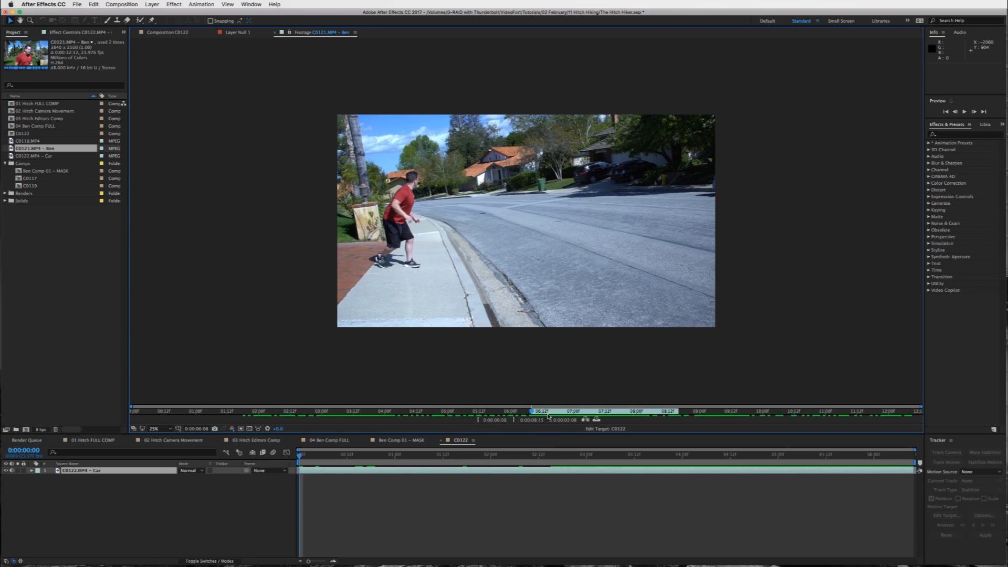
pyautogui.moveTo(450, 405)
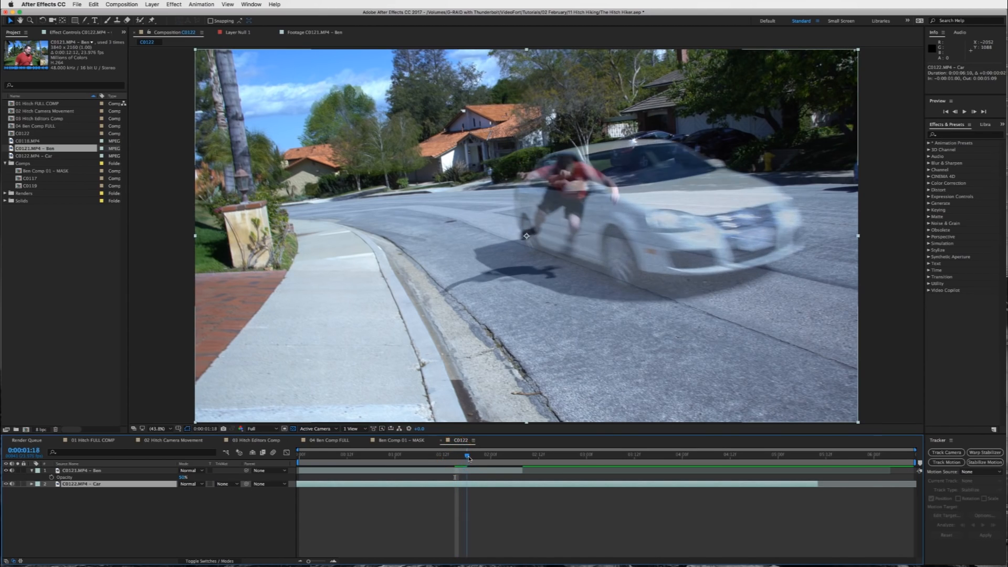
# Slide the Ben layer earlier so his leap meets the passing car, scrubbing to verify the overlap
pyautogui.moveTo(467, 455); pyautogui.dragTo(443, 454)
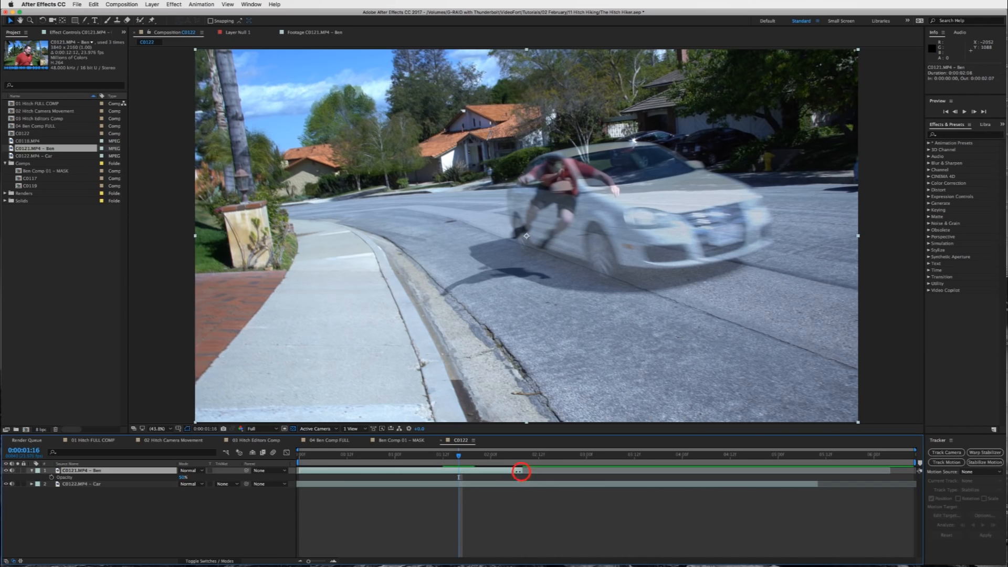
pyautogui.moveTo(521, 471); pyautogui.dragTo(459, 470)
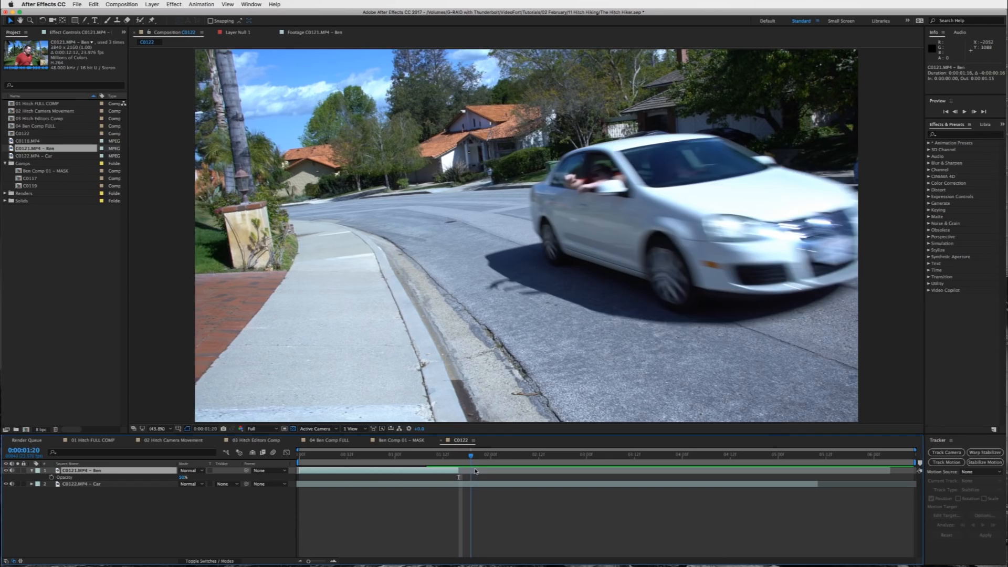
pyautogui.moveTo(471, 455); pyautogui.dragTo(414, 454)
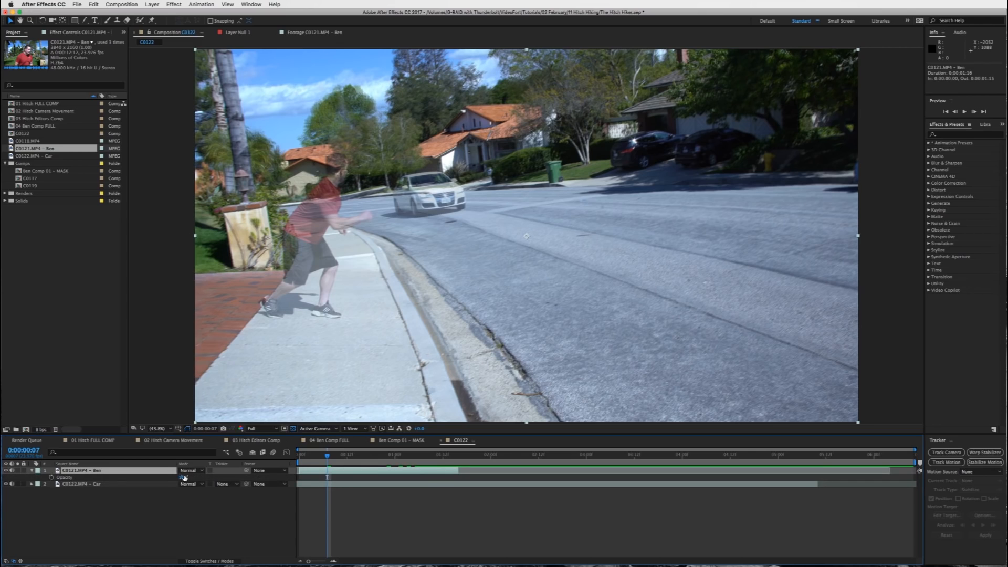
pyautogui.click(188, 476)
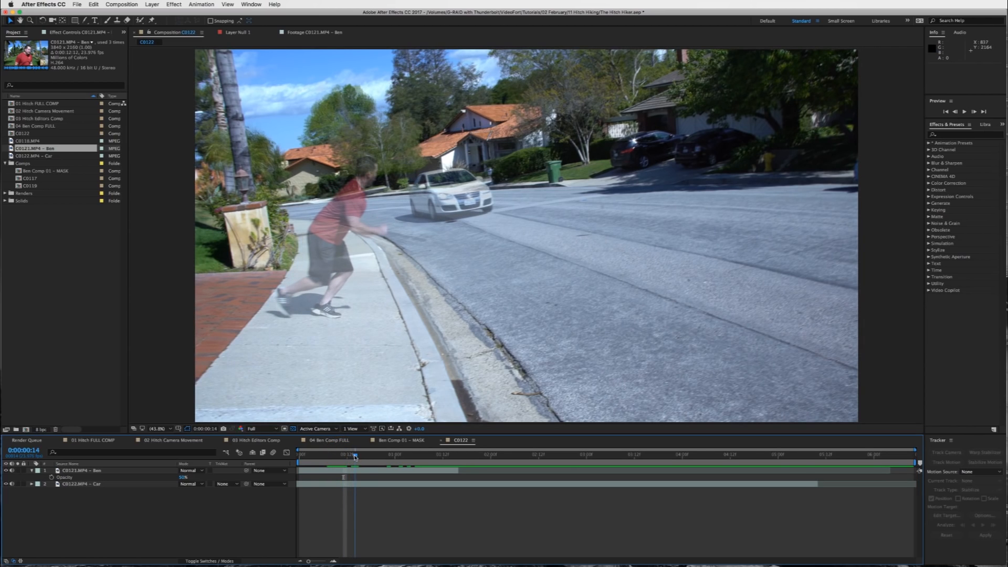
pyautogui.click(364, 454)
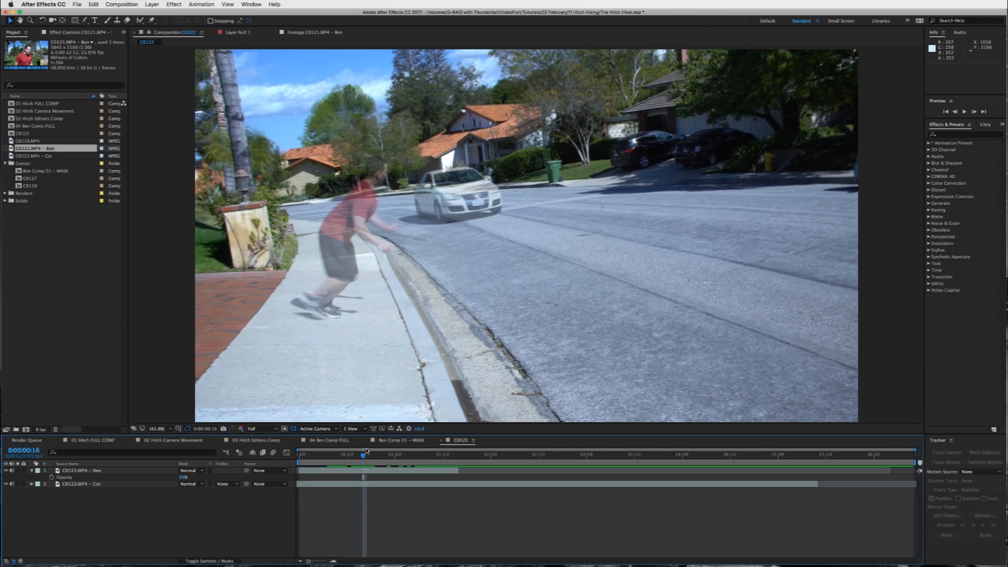
pyautogui.moveTo(375, 481)
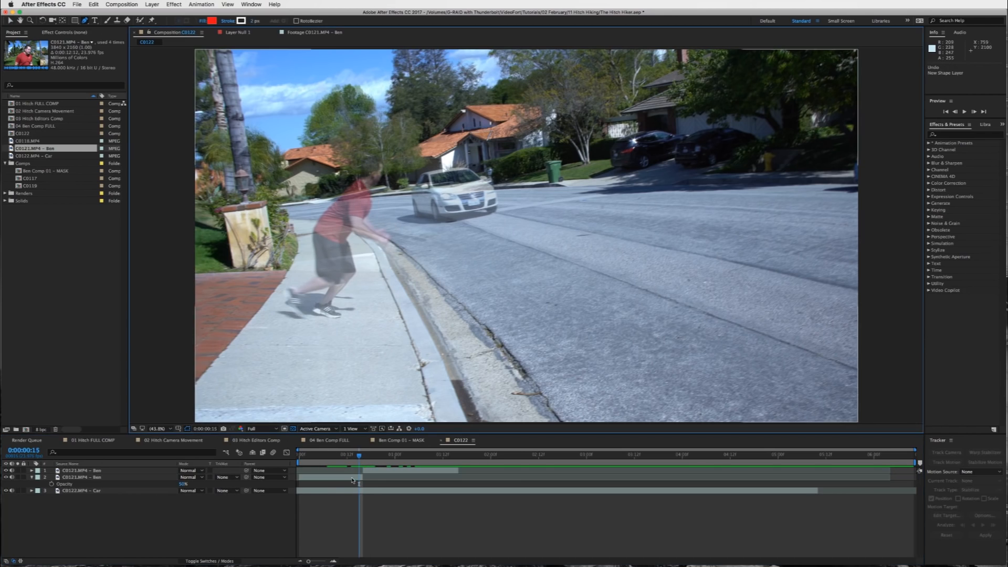
# Draw a mask around Ben on the lower clip and restore that layer's Opacity to 100%
pyautogui.click(84, 476)
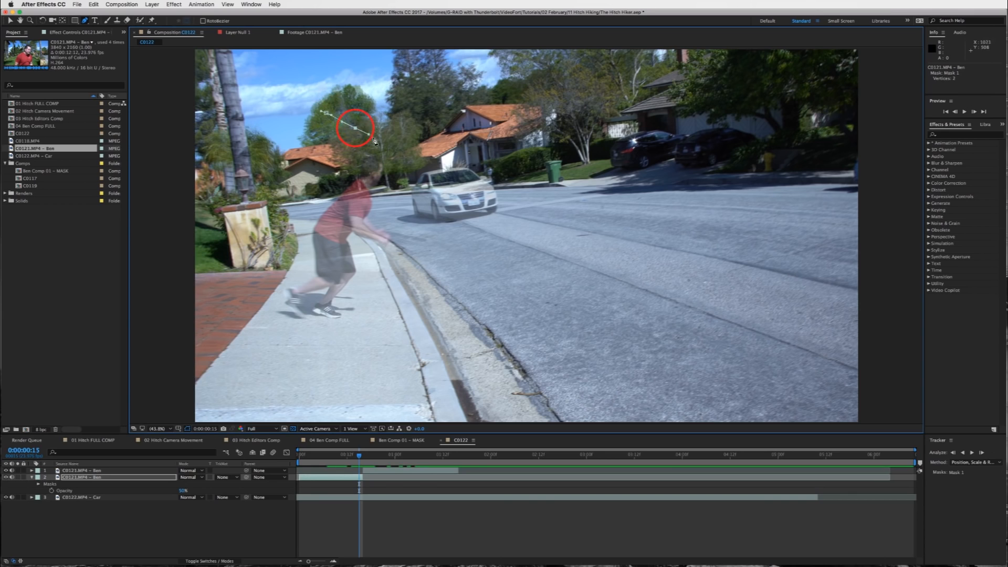
pyautogui.moveTo(354, 127); pyautogui.dragTo(387, 209)
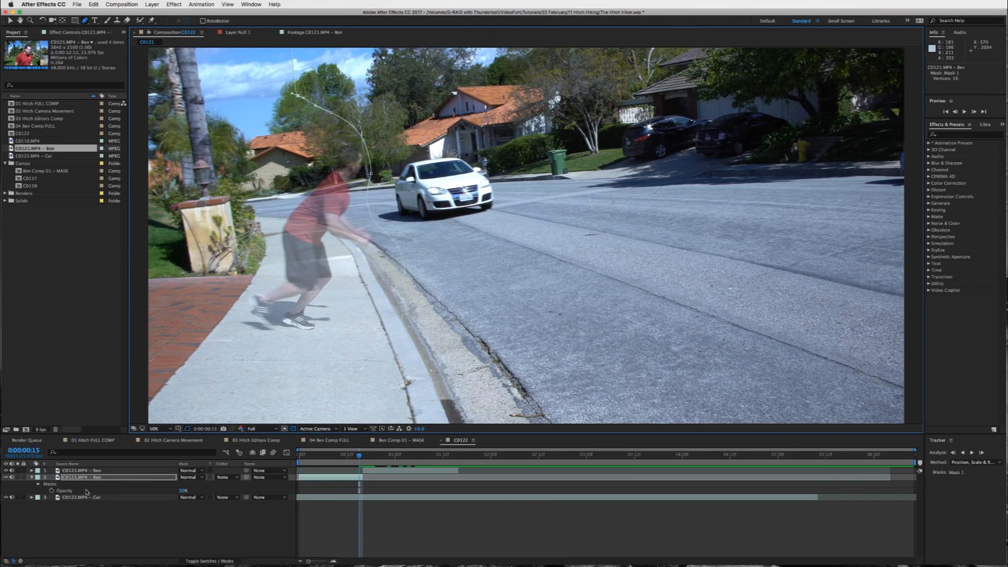
pyautogui.doubleClick(188, 491)
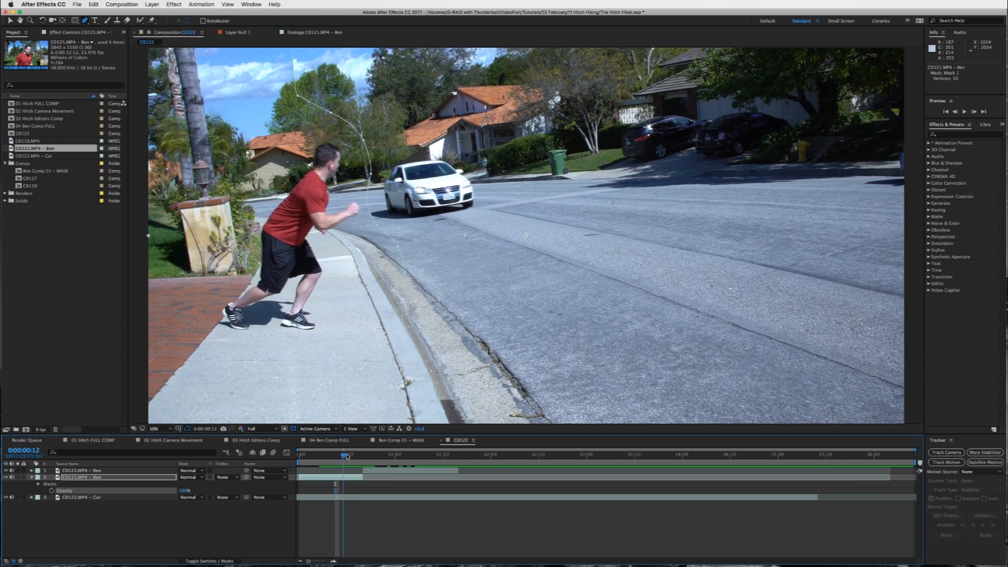
# Keyframe the Mask Path across the opening frames and set Mask Feather to 20
pyautogui.click(340, 454)
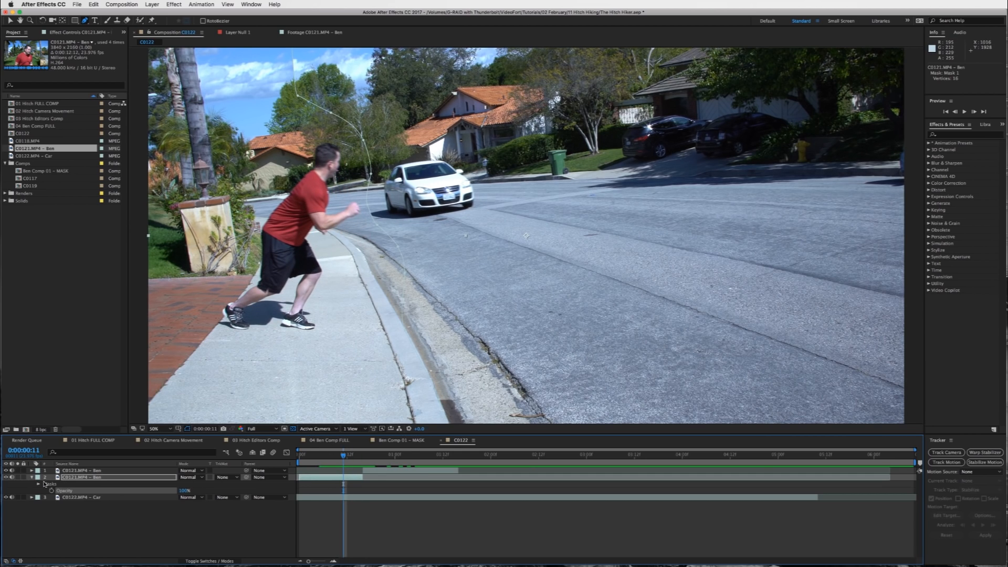
pyautogui.click(38, 483)
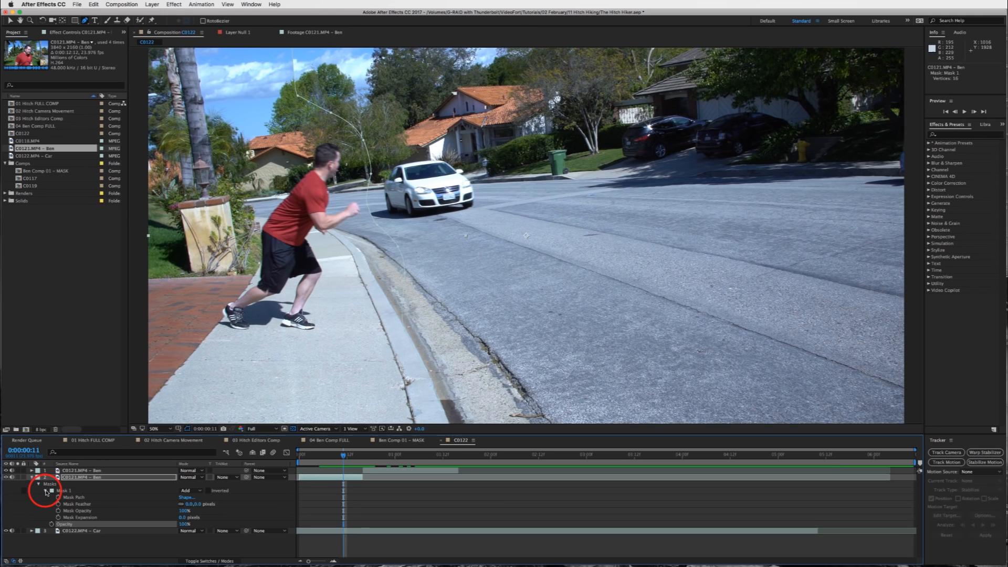
pyautogui.click(344, 455)
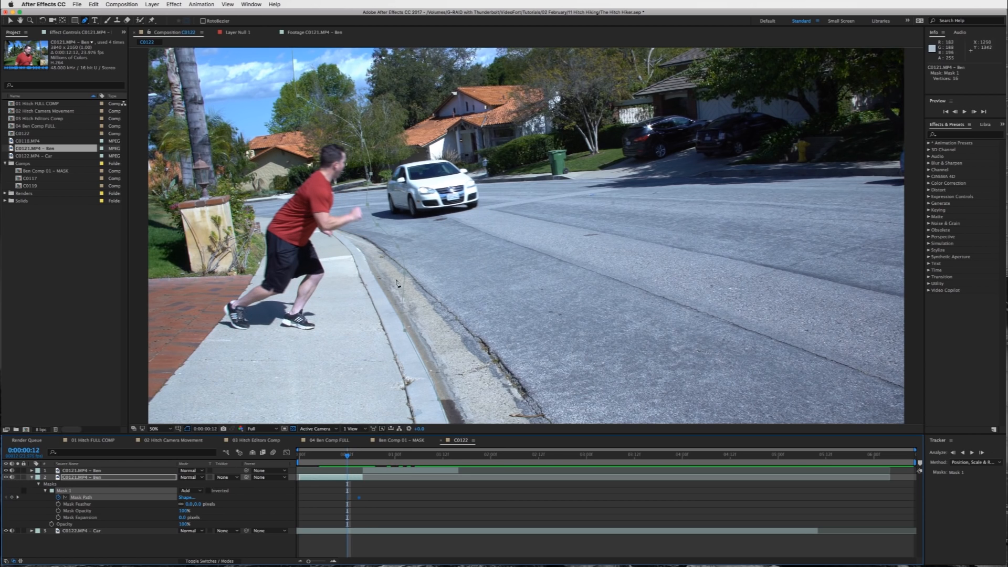
pyautogui.moveTo(366, 206)
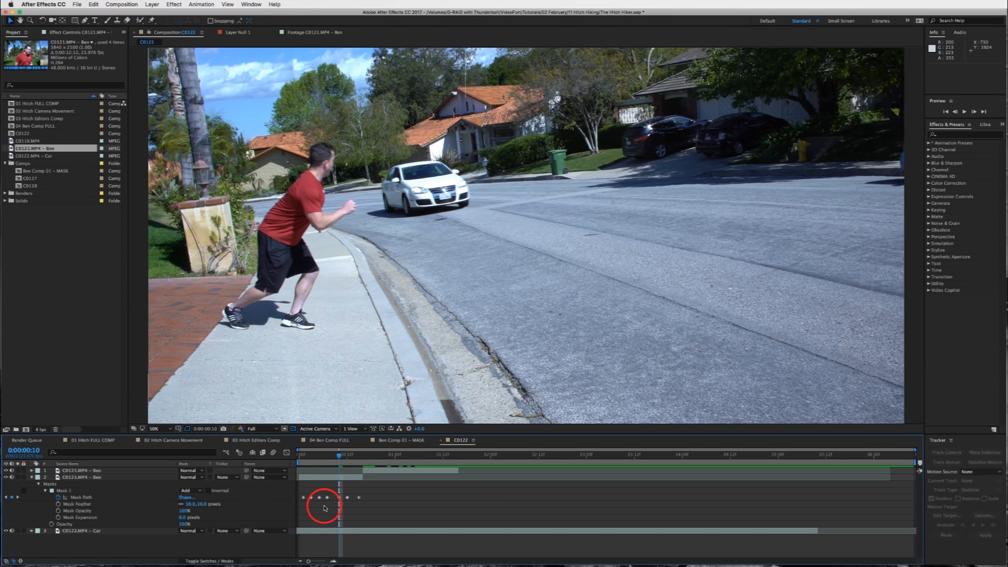
pyautogui.doubleClick(190, 504)
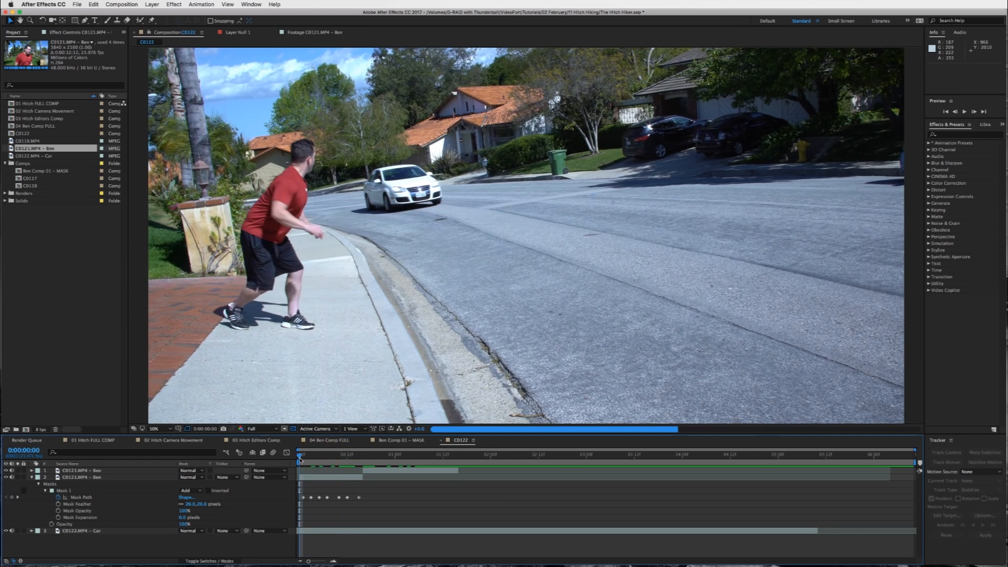
# Return the upper Ben clip to 100% opacity and scrub back and forth through his jump
pyautogui.click(359, 455)
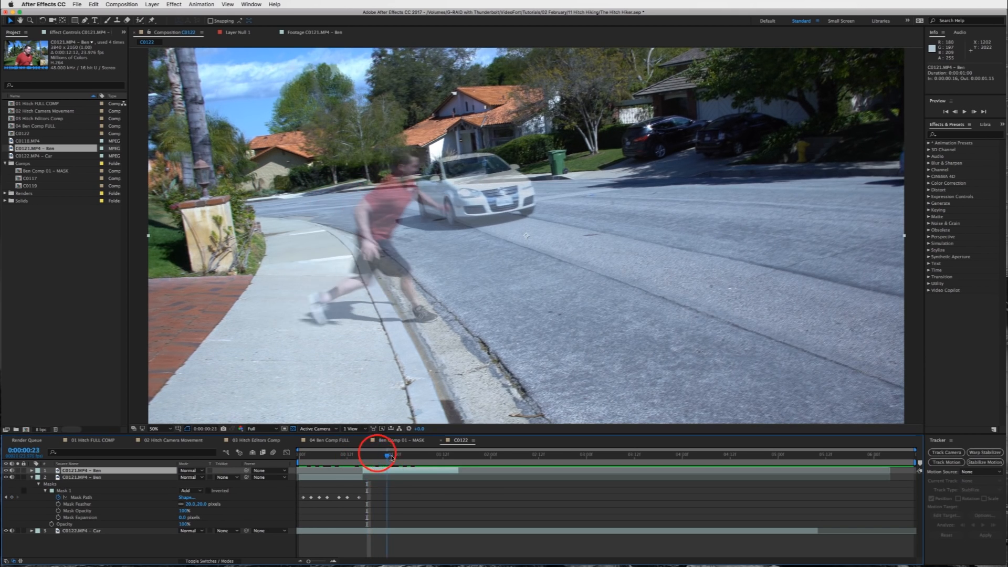
pyautogui.click(388, 457)
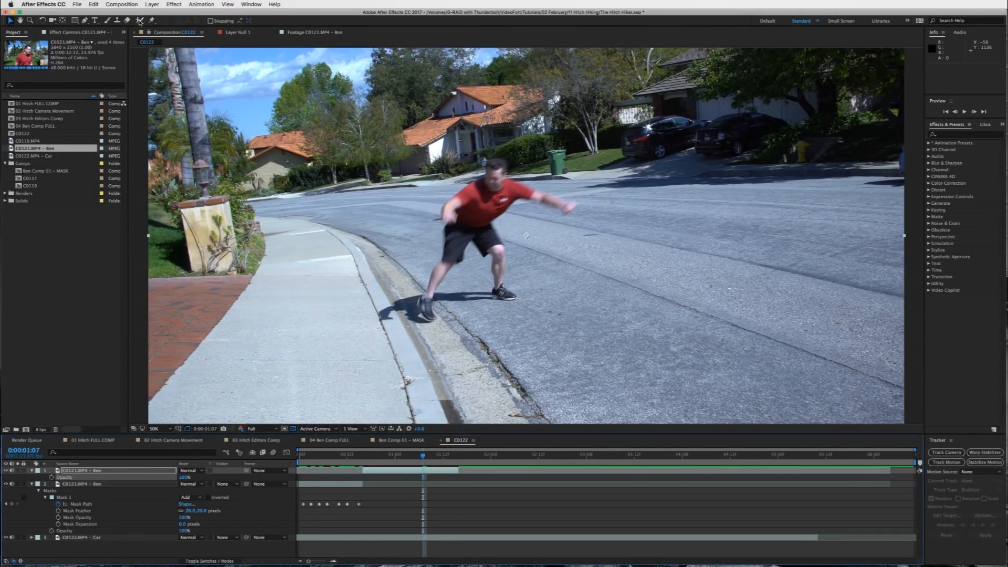
pyautogui.moveTo(469, 214)
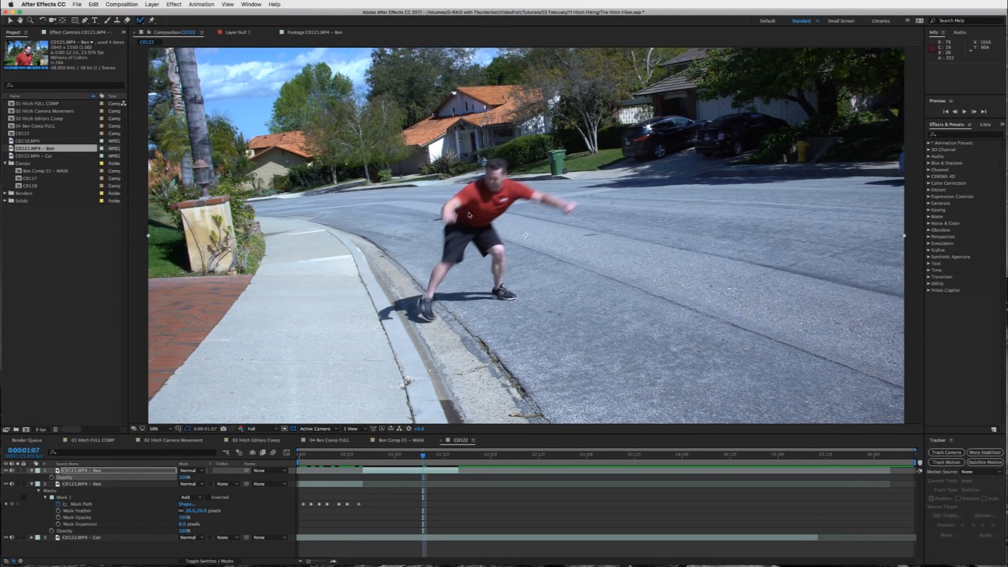
pyautogui.moveTo(579, 280)
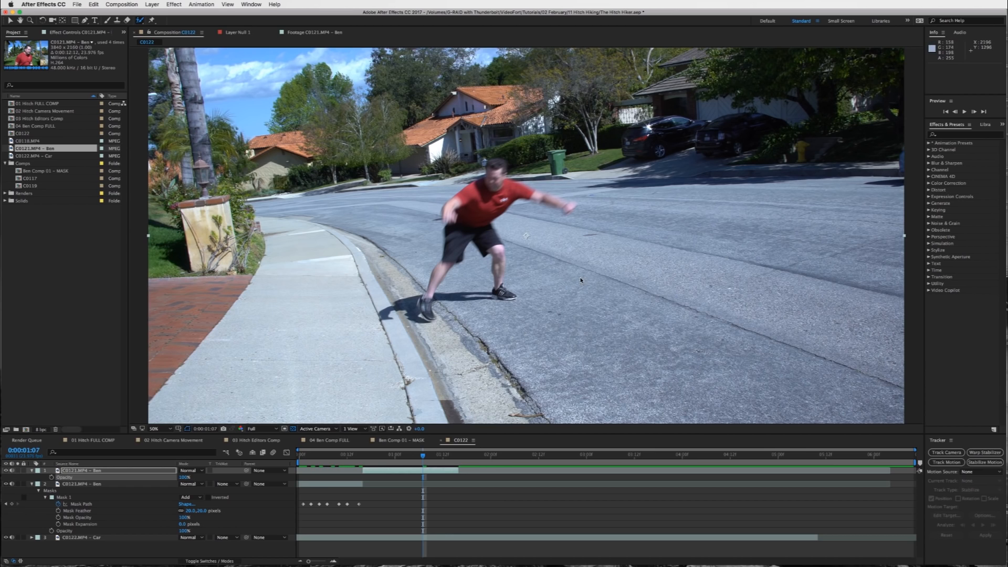
pyautogui.moveTo(487, 243)
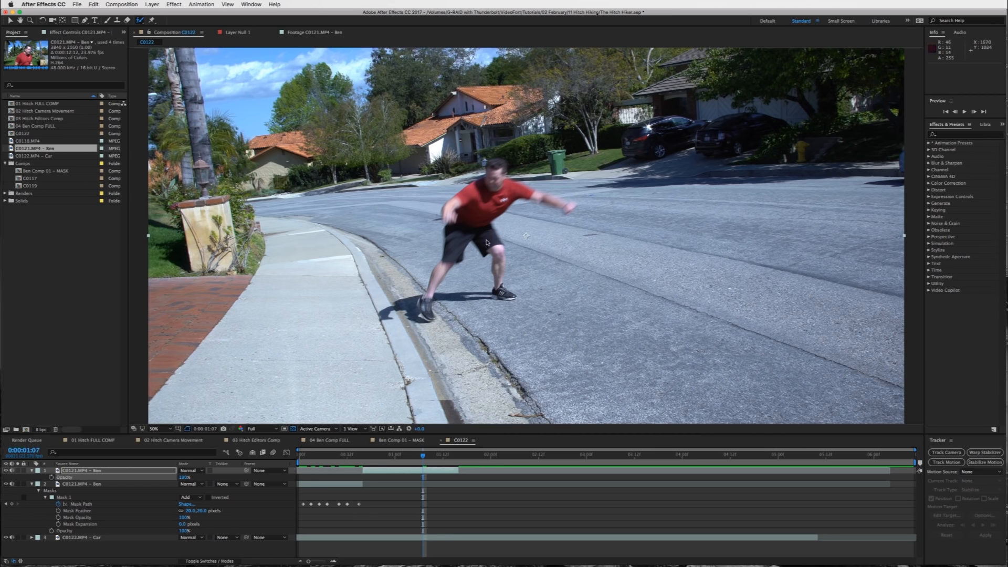
pyautogui.moveTo(561, 211)
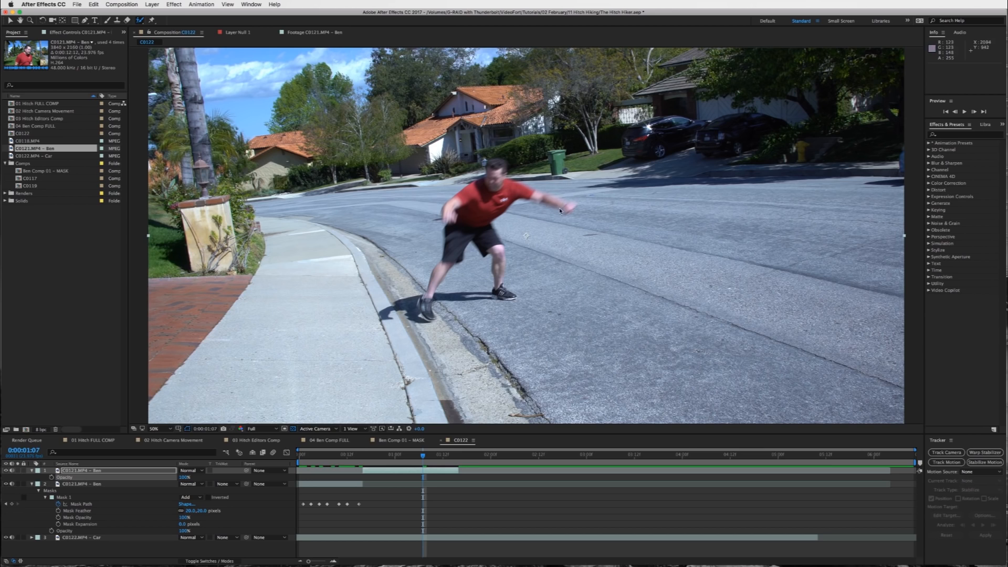
pyautogui.moveTo(428, 275)
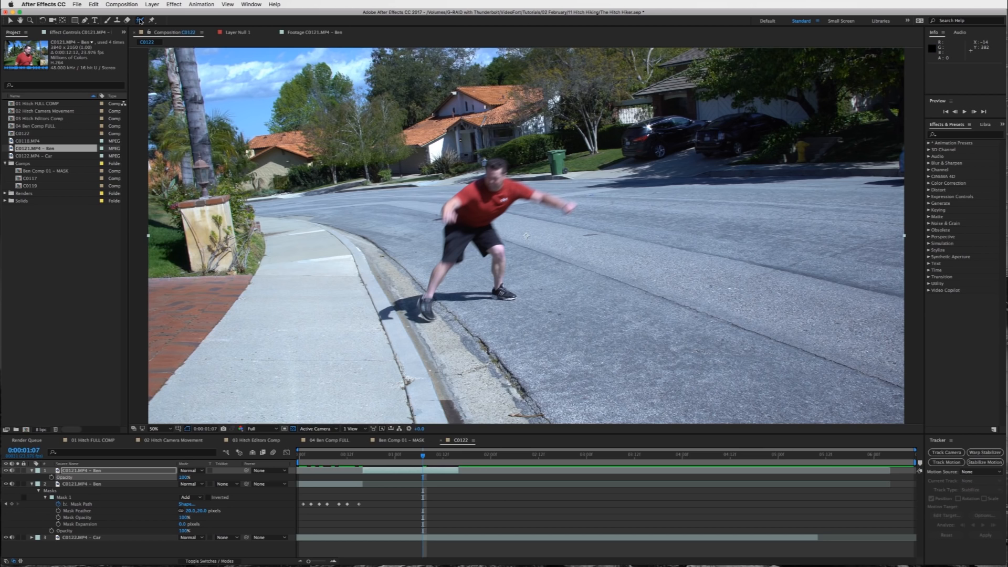
pyautogui.click(140, 21)
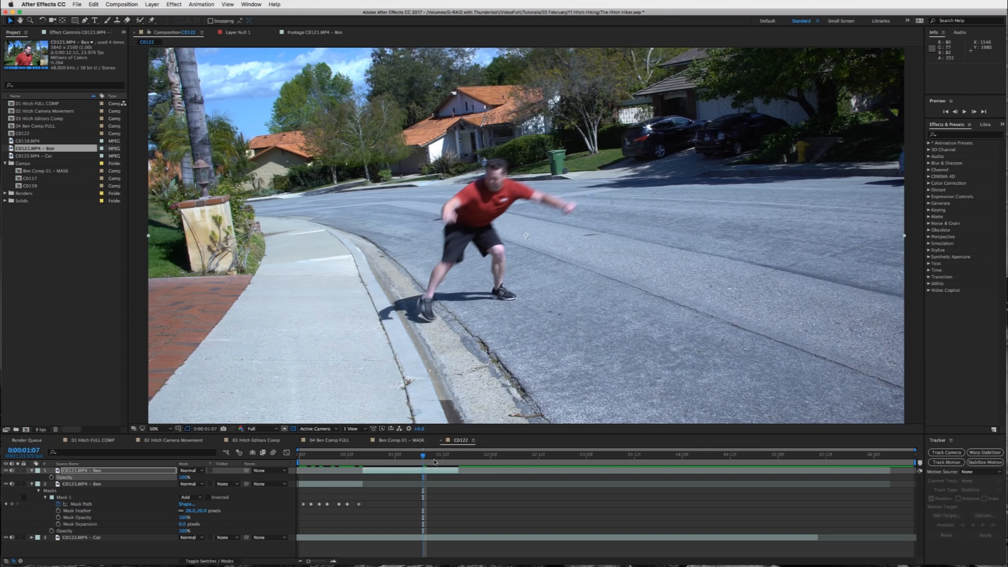
pyautogui.moveTo(422, 453); pyautogui.dragTo(381, 453)
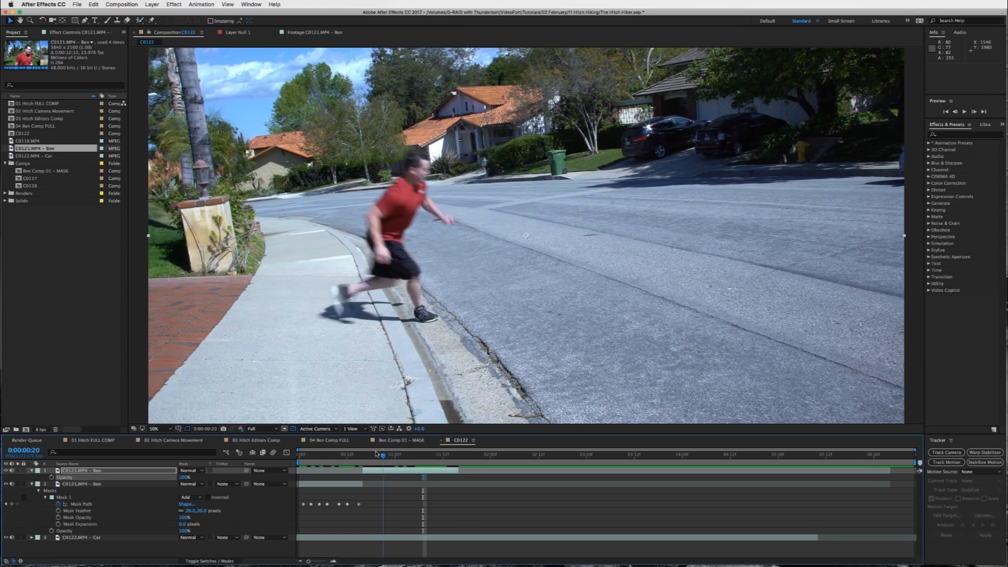
pyautogui.moveTo(382, 454); pyautogui.dragTo(442, 454)
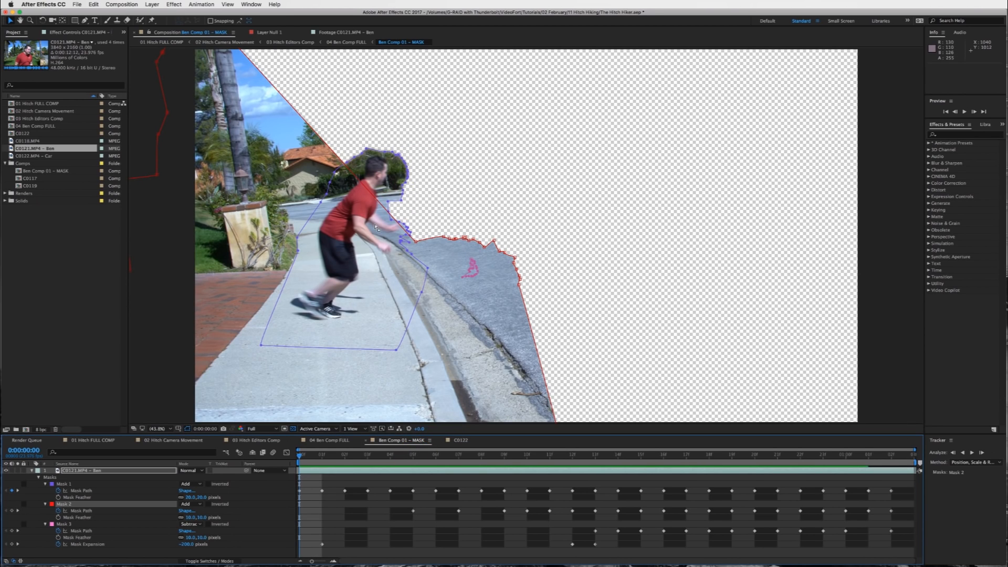
pyautogui.moveTo(87, 491)
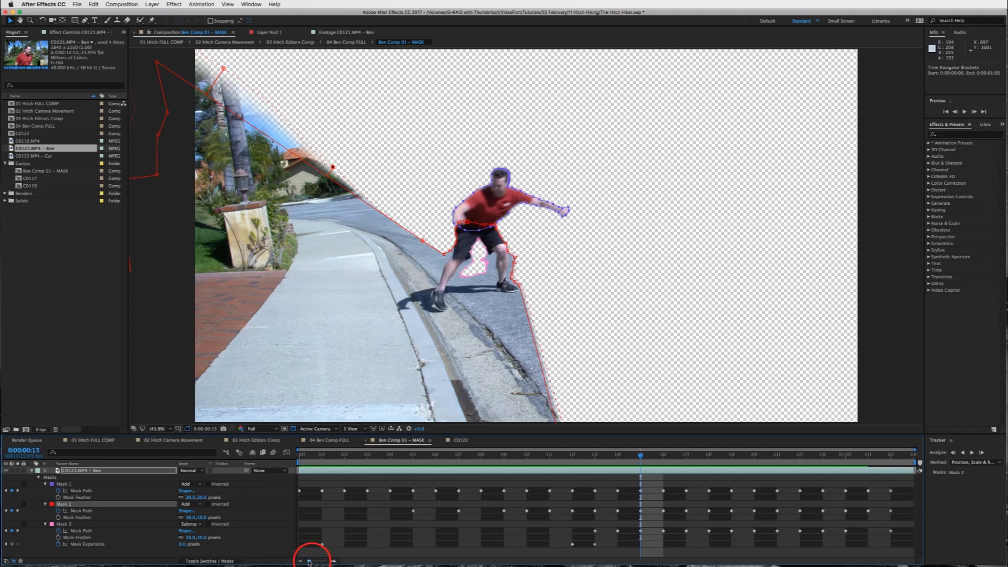
# Zoom the Ben Comp 01 - MASK timeline in on the mask keyframes isolating the actor and shadow
pyautogui.click(662, 454)
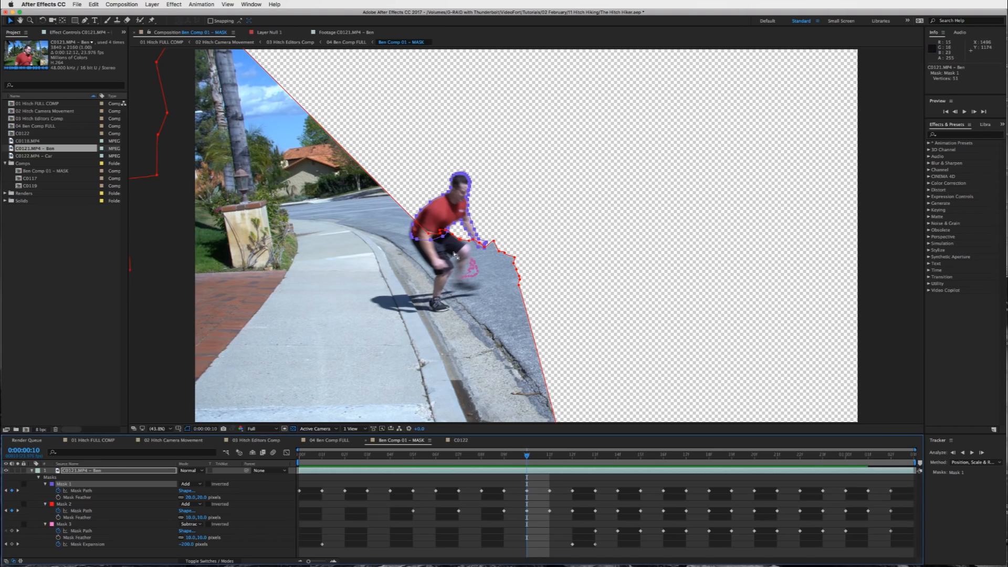
pyautogui.moveTo(505, 268)
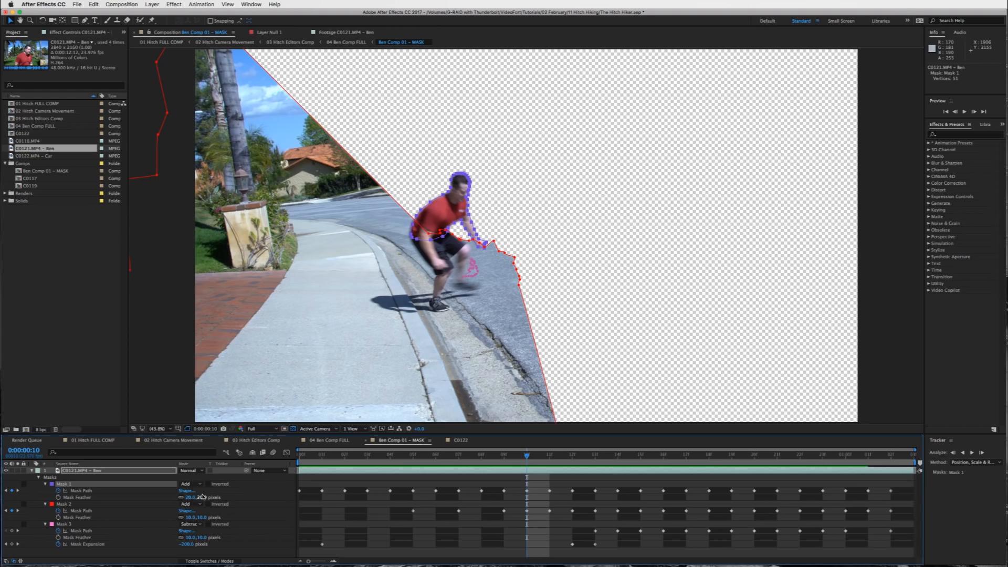
pyautogui.click(549, 455)
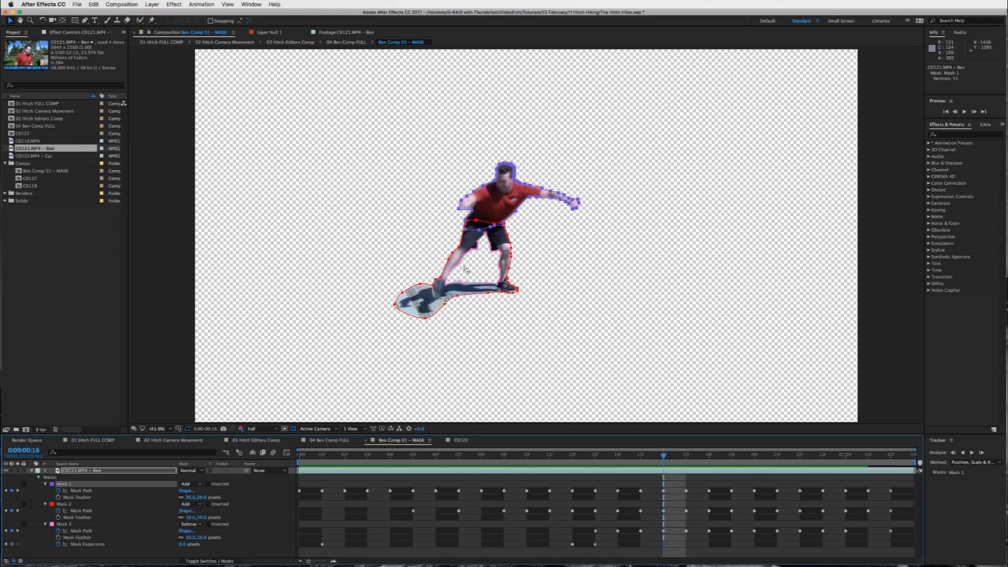
pyautogui.moveTo(657, 449)
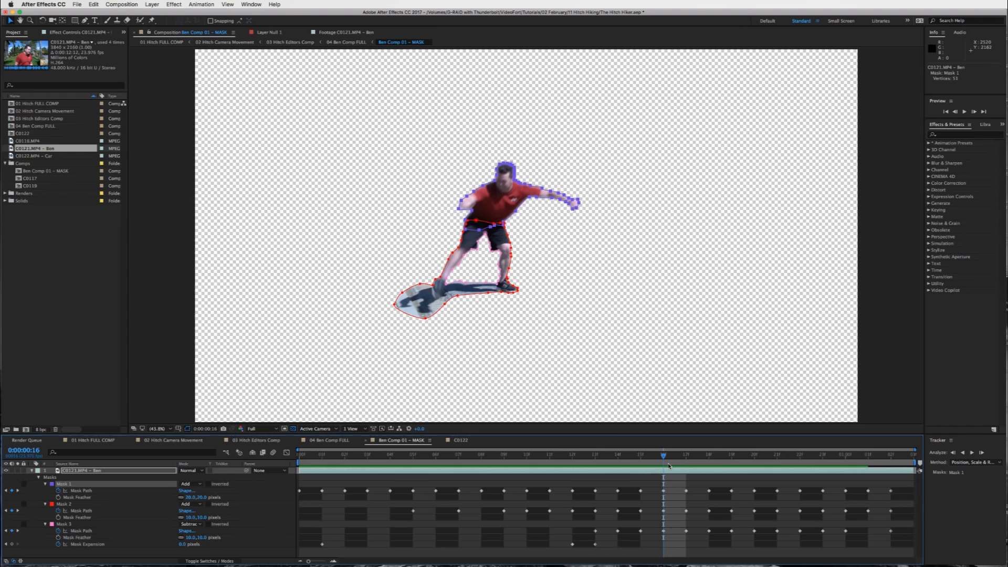
pyautogui.moveTo(524, 296)
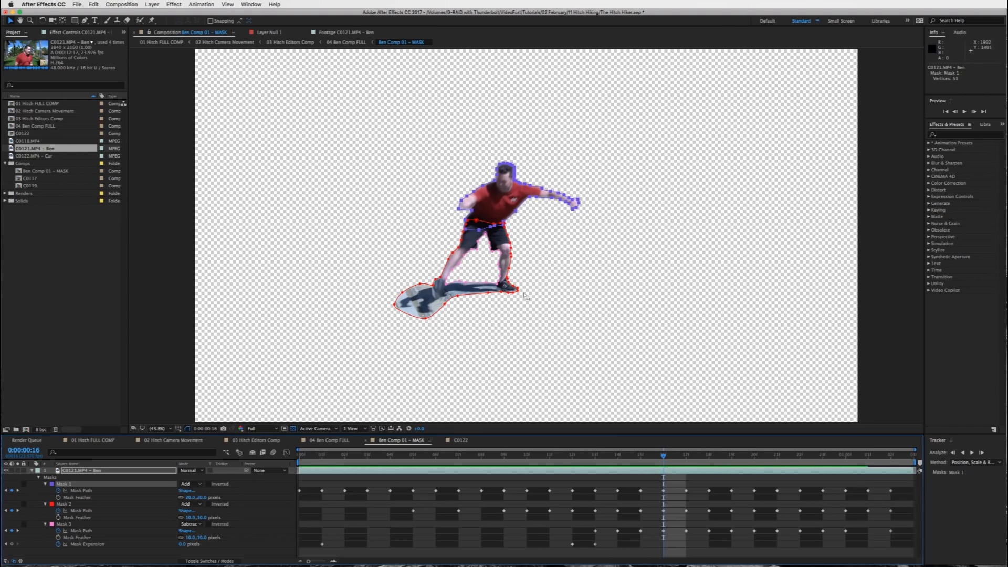
pyautogui.moveTo(237, 503)
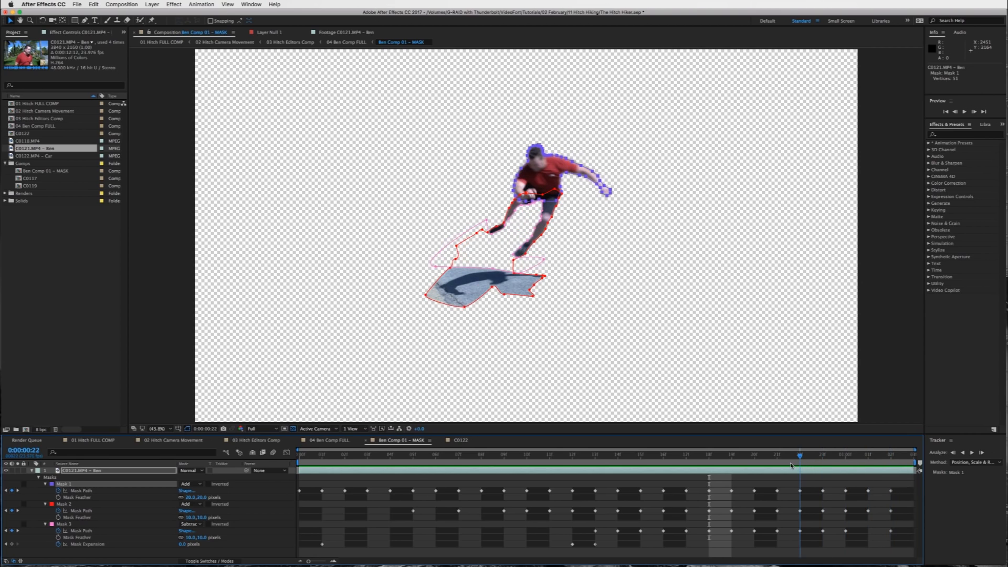
pyautogui.click(823, 455)
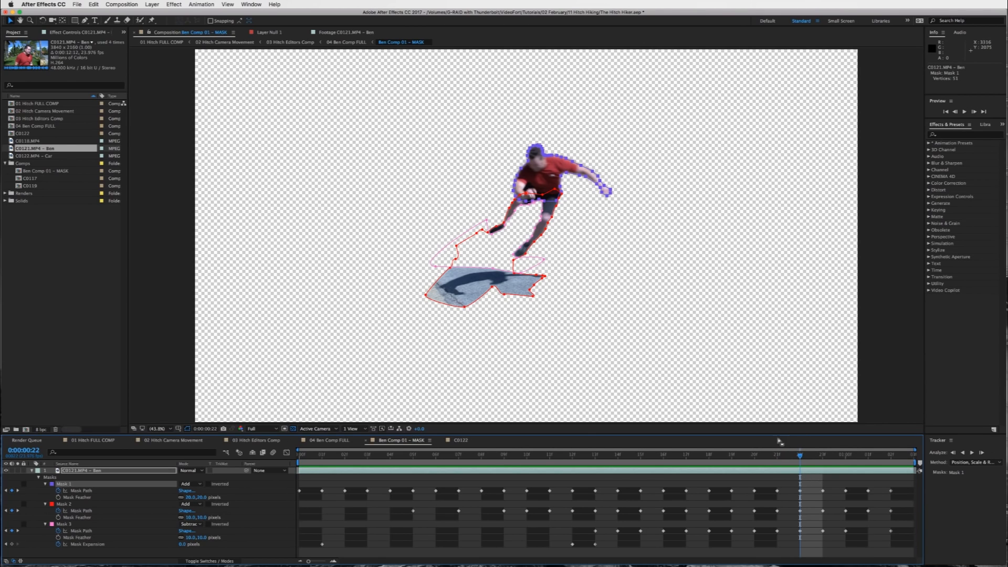
pyautogui.moveTo(823, 456)
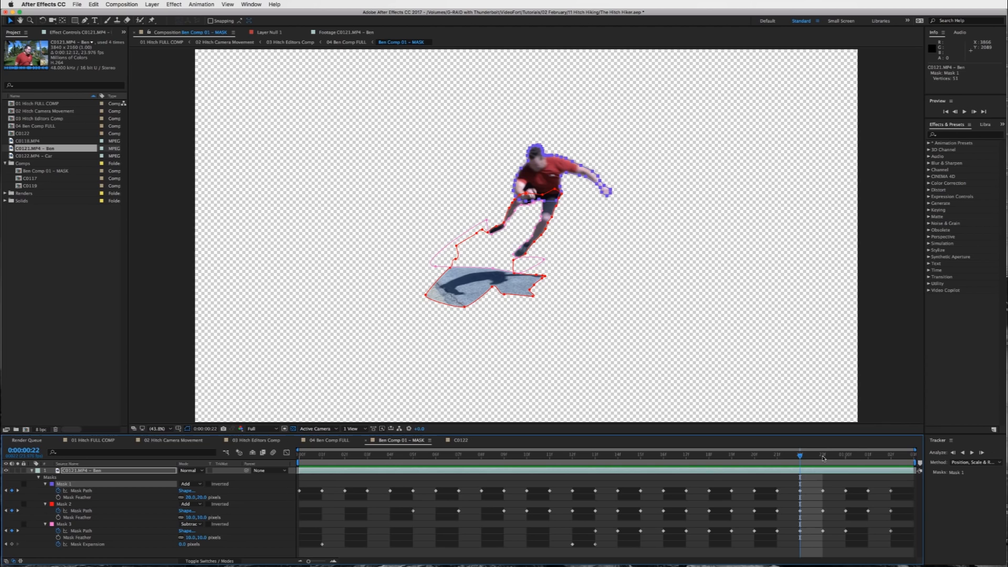
pyautogui.click(823, 455)
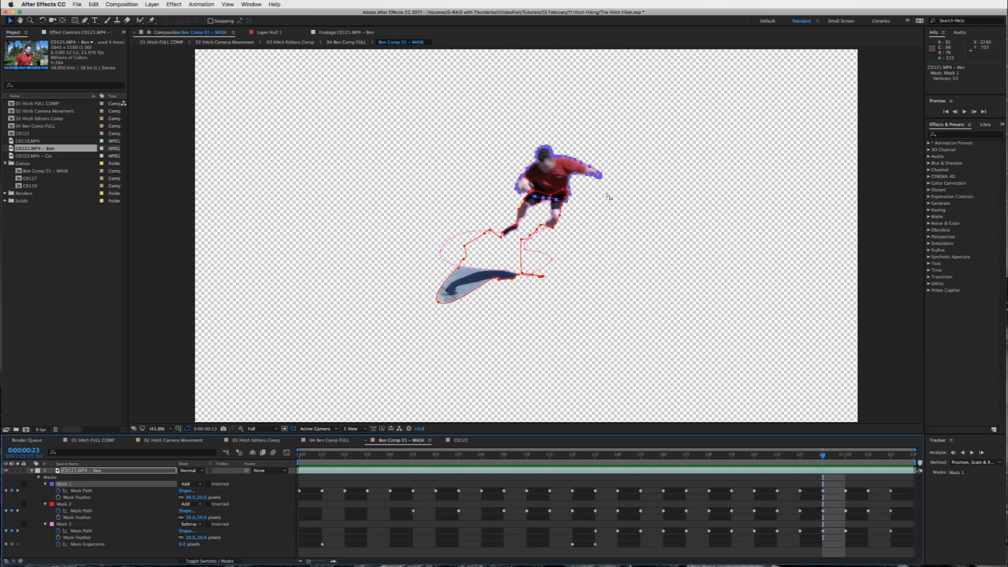
pyautogui.moveTo(571, 231)
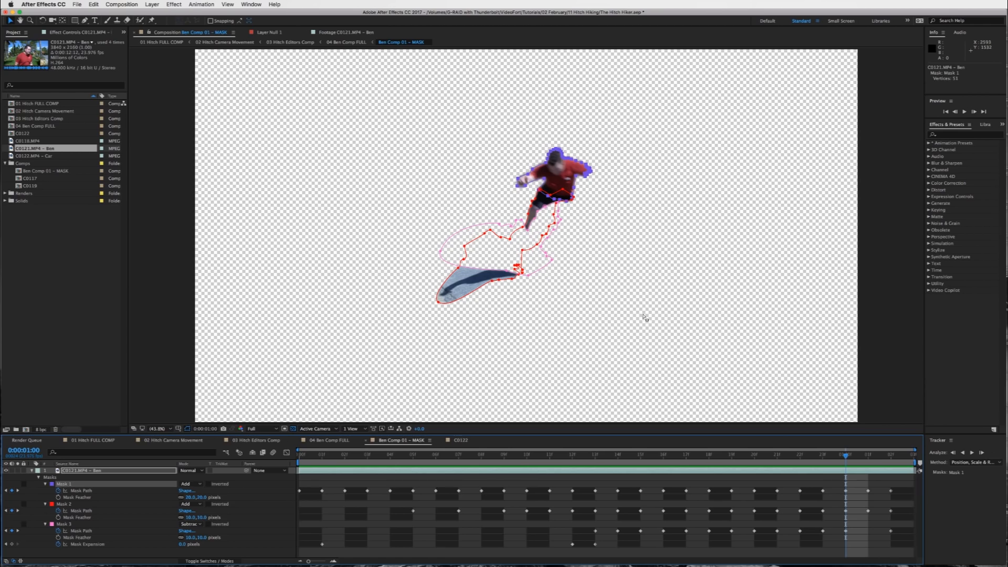
pyautogui.press('Right')
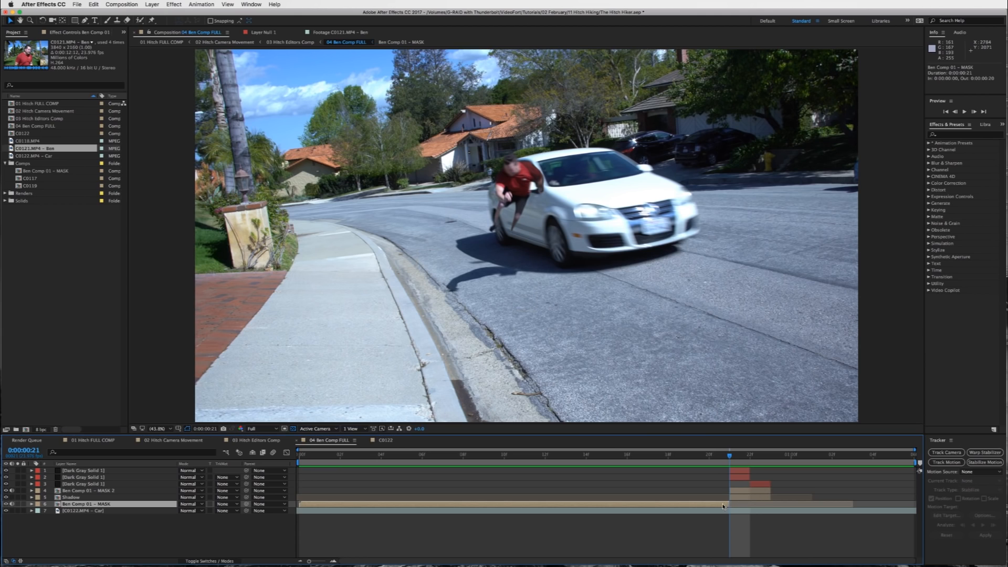
pyautogui.moveTo(711, 507)
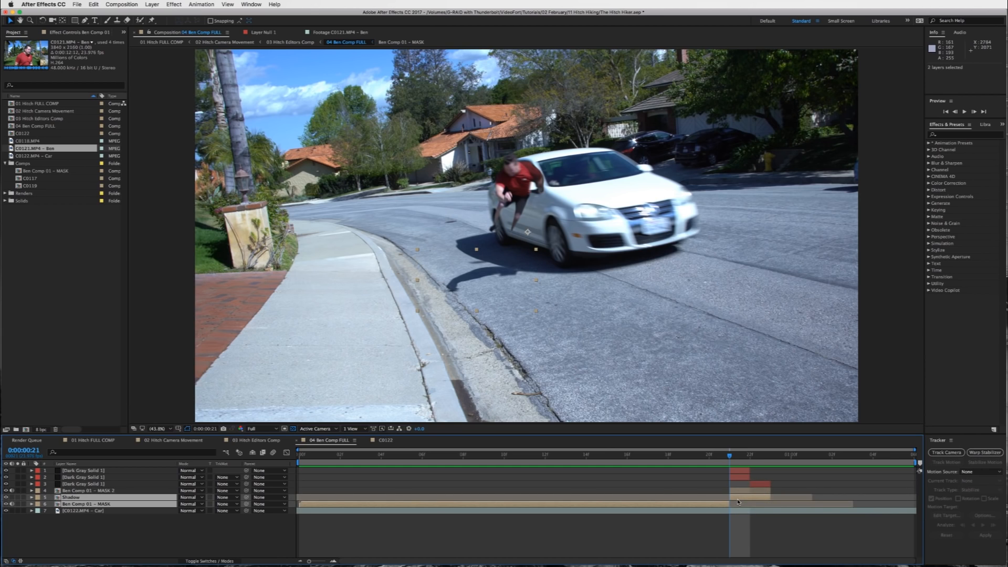
pyautogui.moveTo(703, 486)
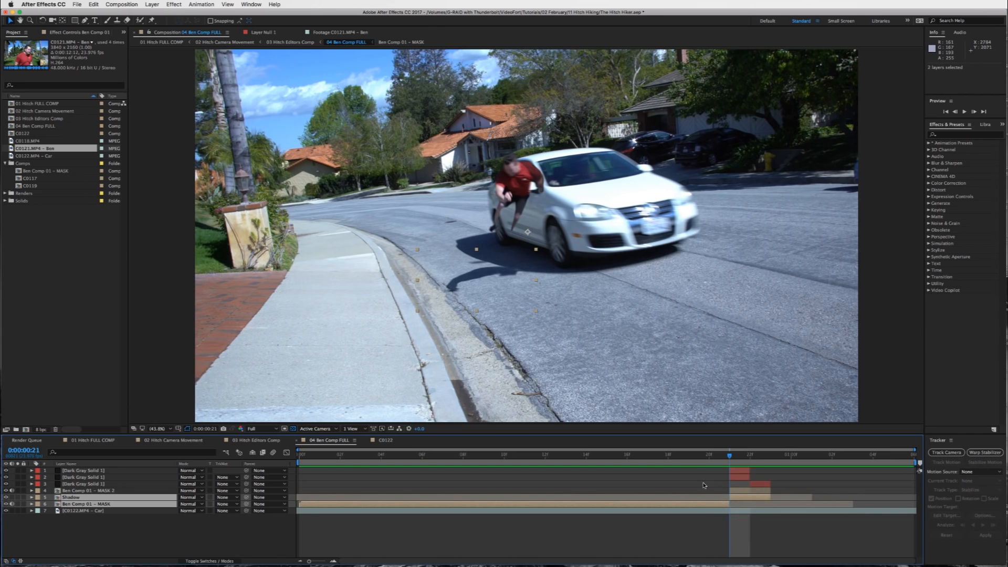
# Select the Shadow layer to show its ellipse mask on the road, then the MASK 2 layer
pyautogui.click(71, 497)
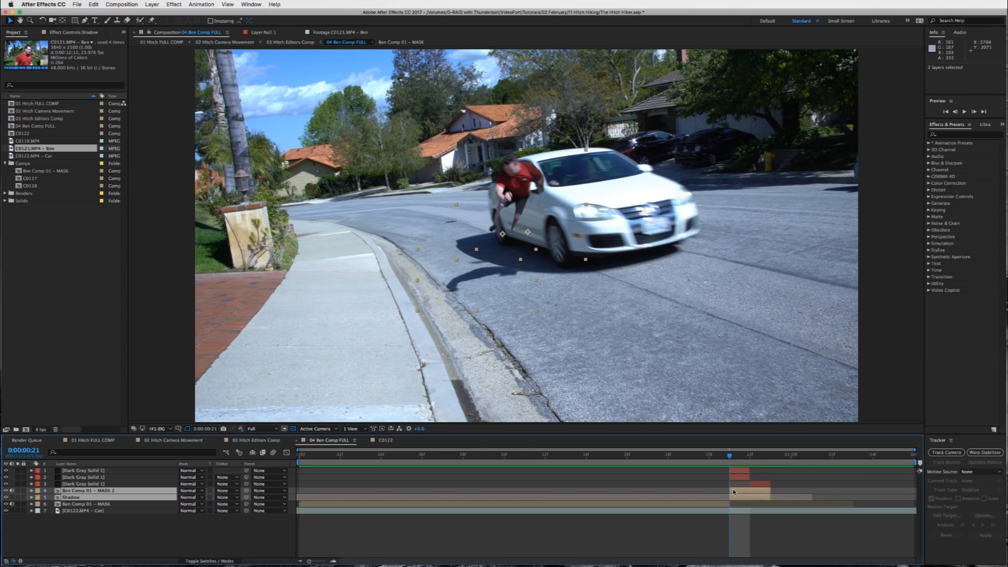
pyautogui.moveTo(733, 498)
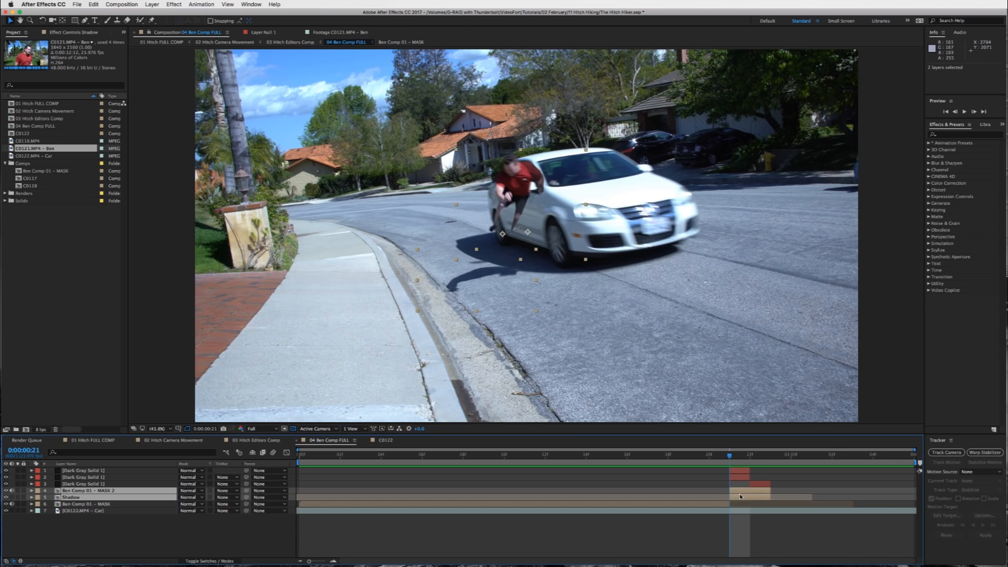
pyautogui.click(84, 497)
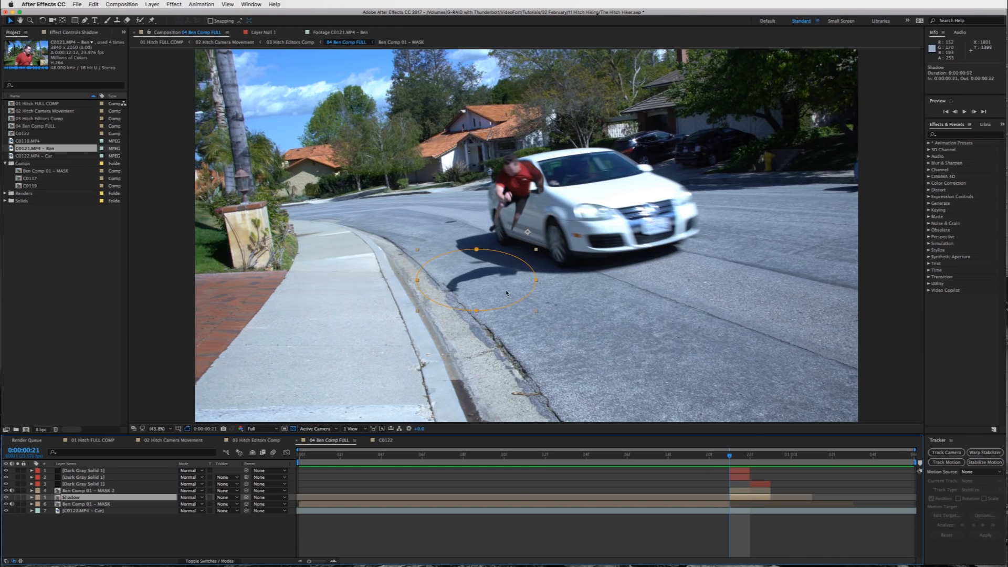
pyautogui.moveTo(502, 271)
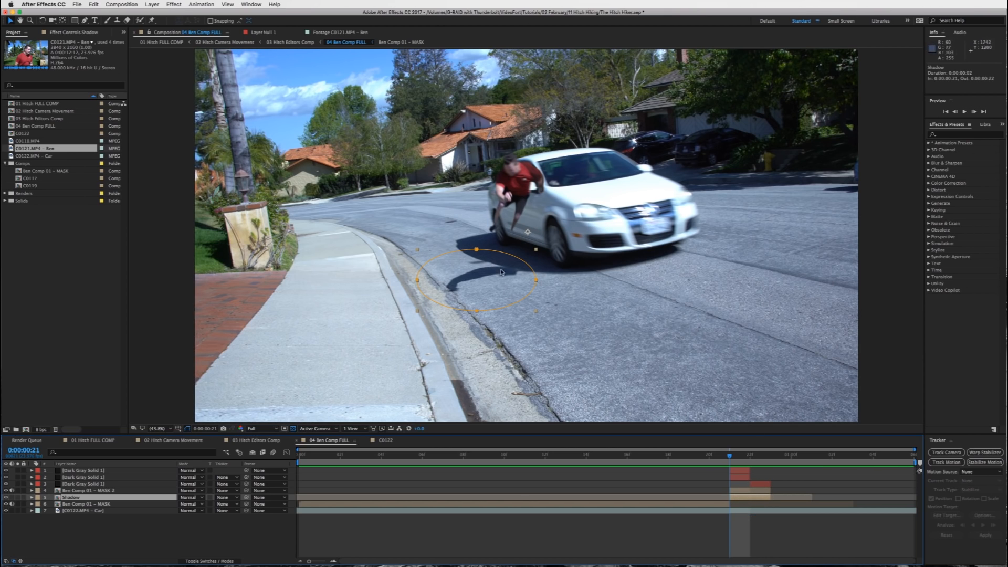
pyautogui.moveTo(648, 412)
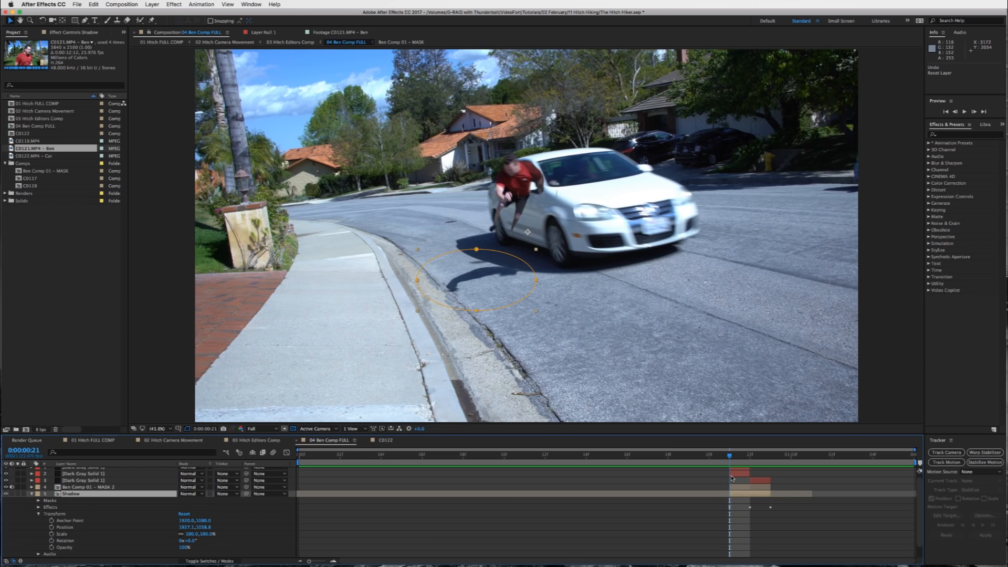
pyautogui.click(87, 486)
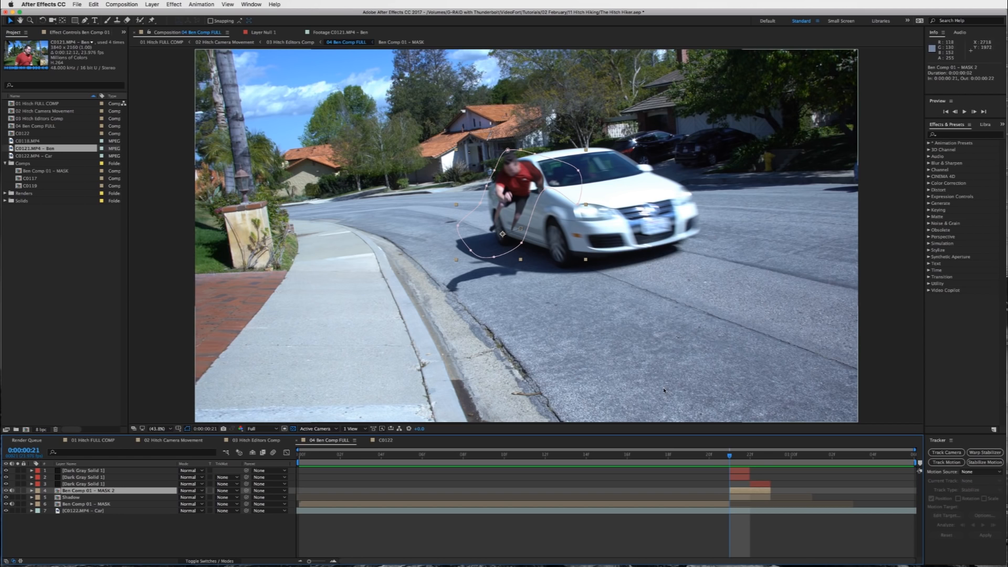
pyautogui.moveTo(631, 397)
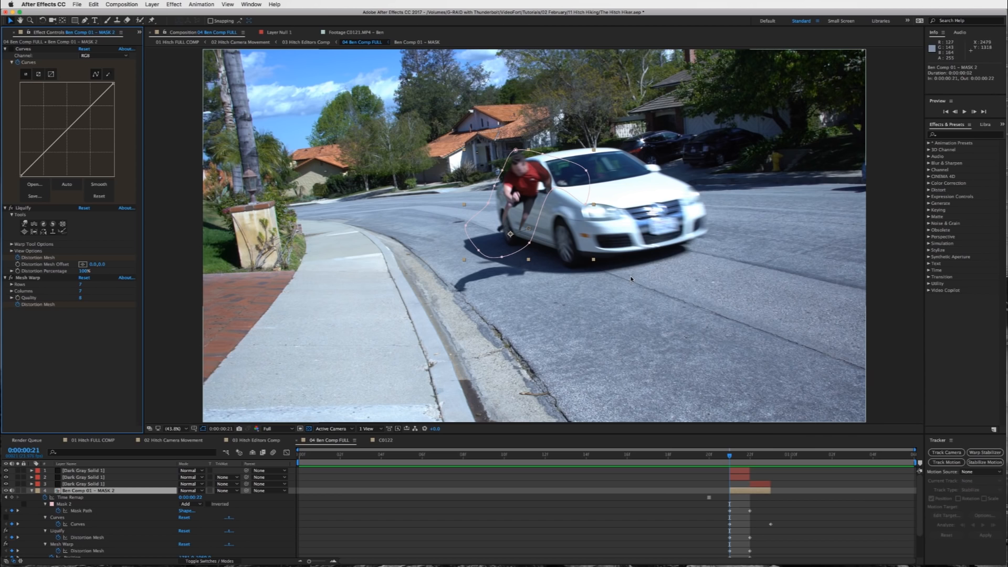
pyautogui.moveTo(139, 325)
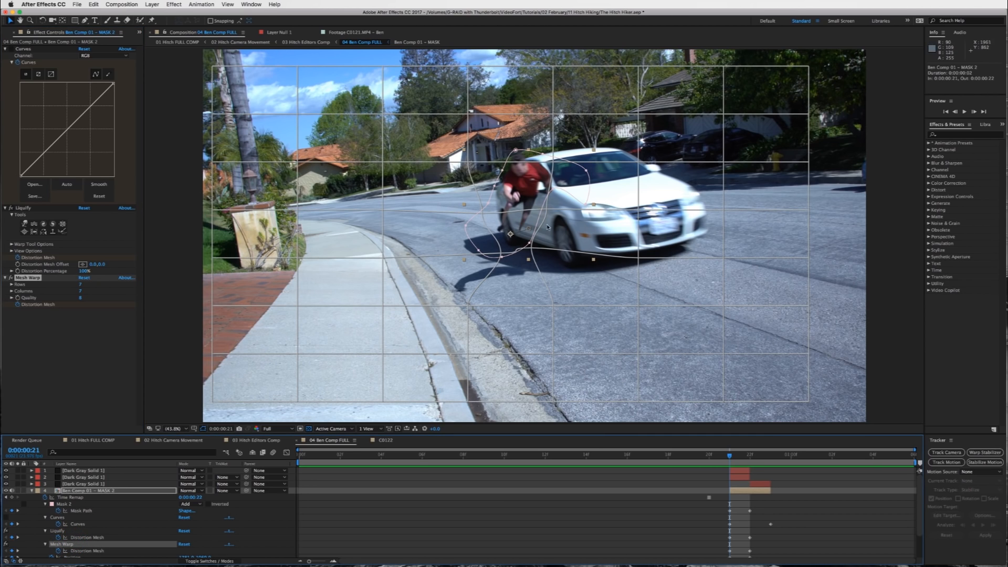
pyautogui.moveTo(505, 215)
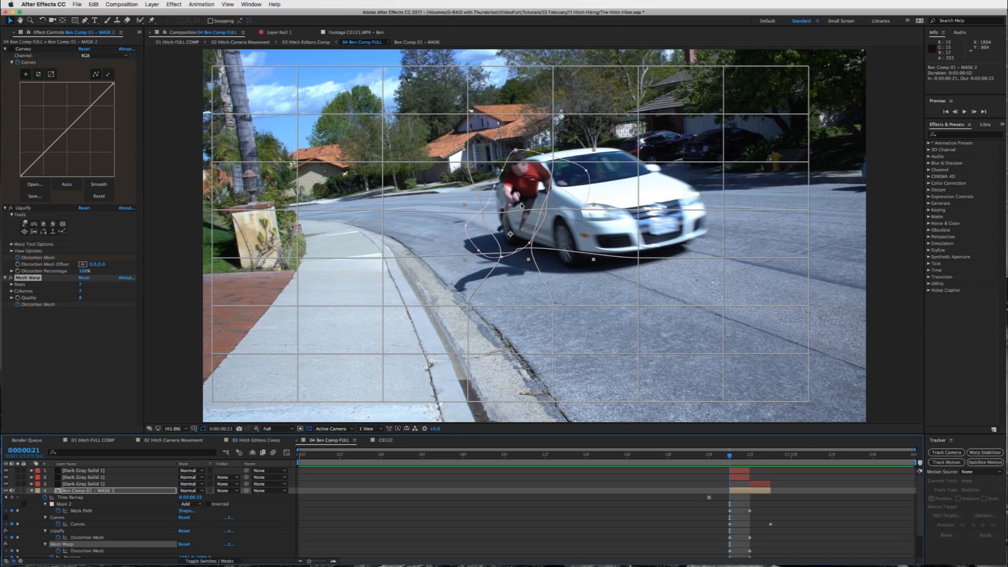
pyautogui.moveTo(548, 211)
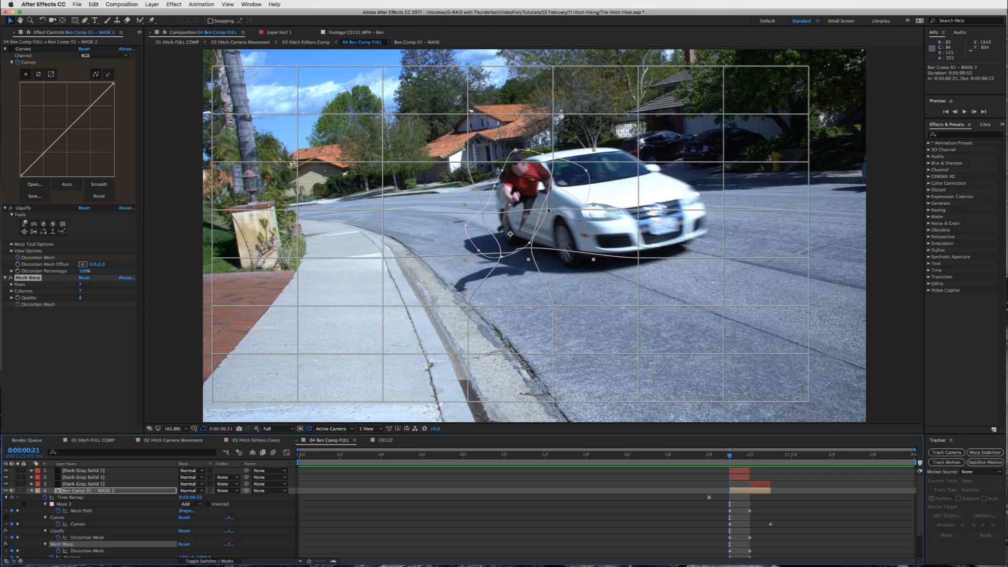
pyautogui.moveTo(545, 239)
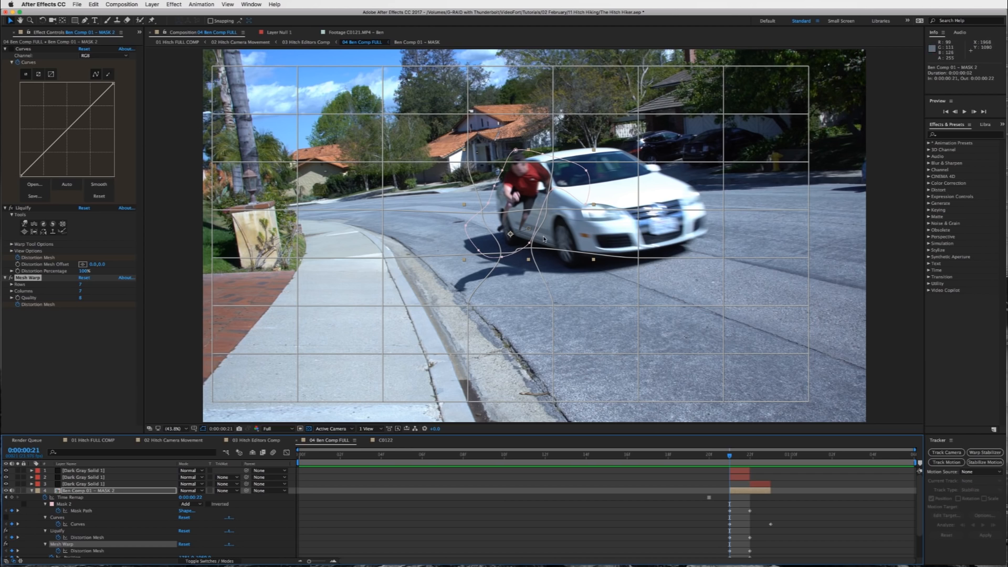
pyautogui.moveTo(506, 214)
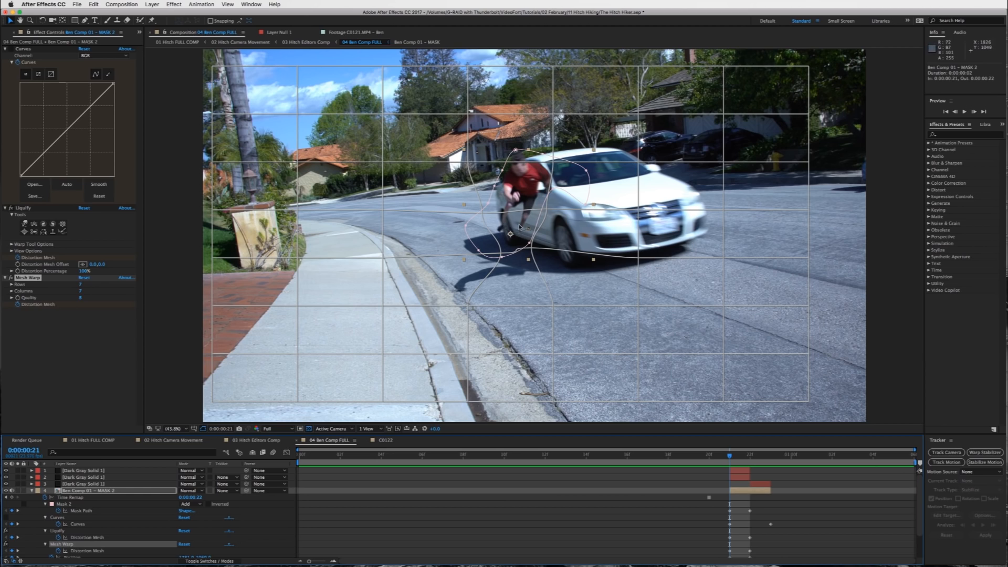
pyautogui.moveTo(524, 233)
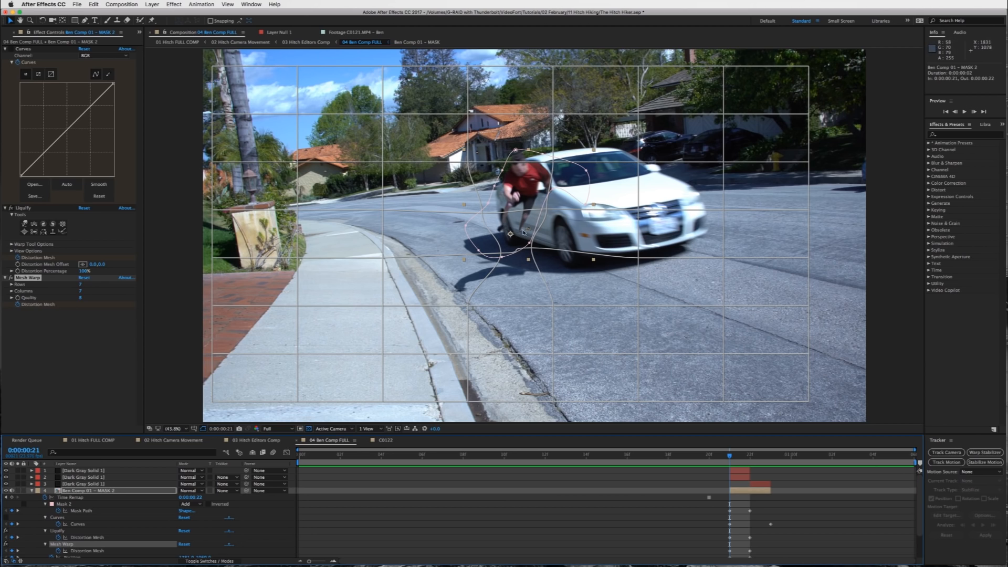
pyautogui.moveTo(775, 514)
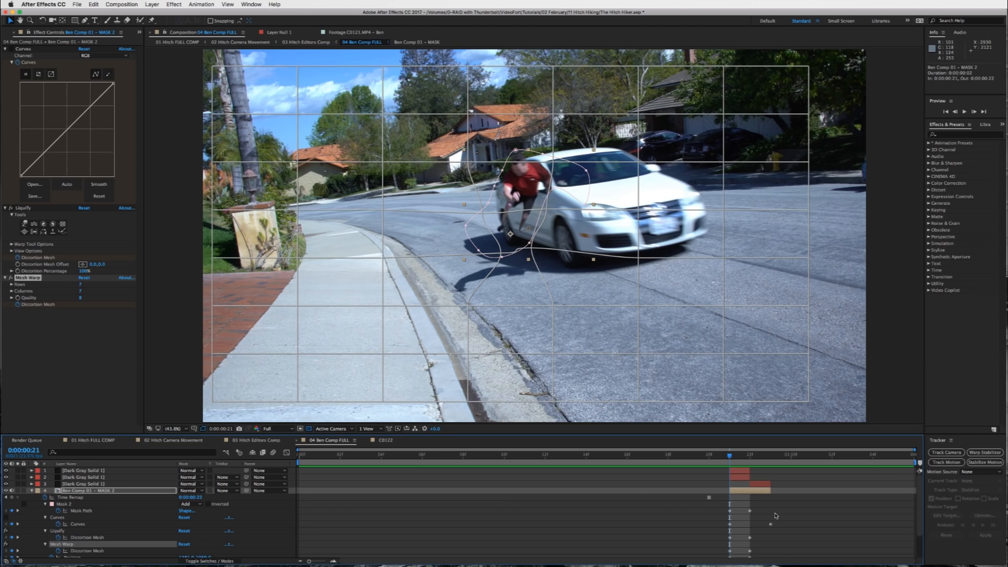
pyautogui.moveTo(527, 228)
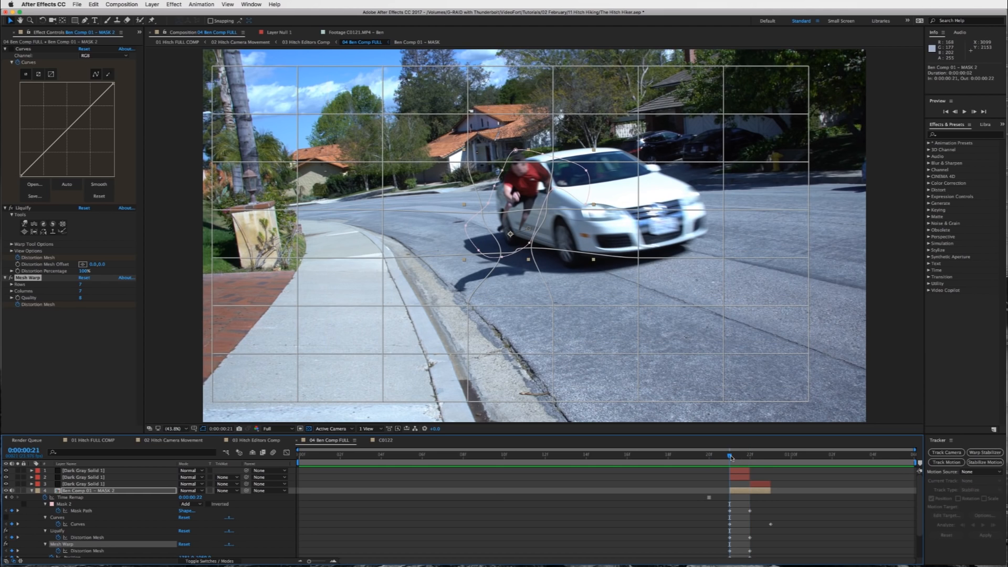
# Step through frames checking the Mesh Warp, Liquify and Curves result, then collapse the MASK 2 layer
pyautogui.click(750, 455)
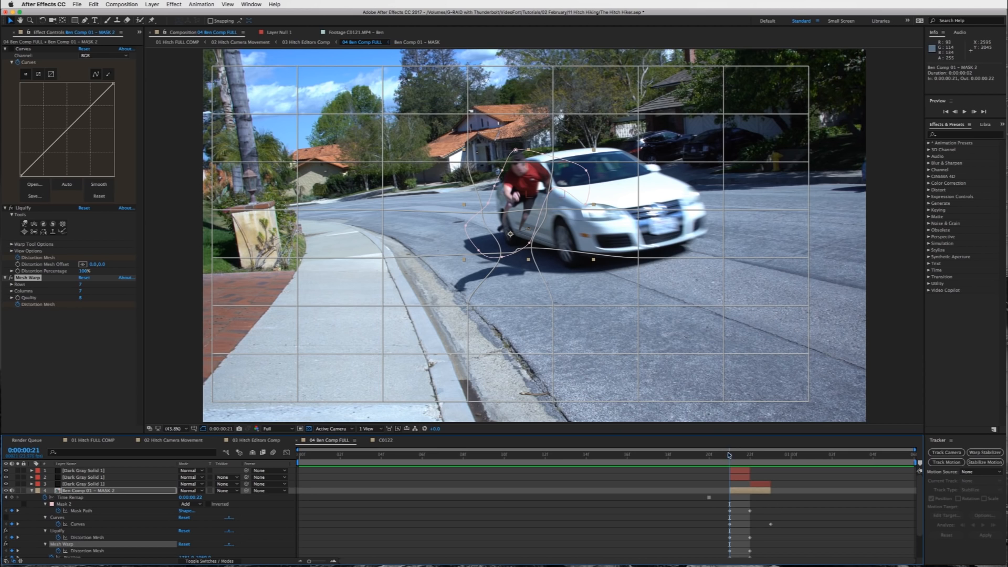
pyautogui.click(750, 455)
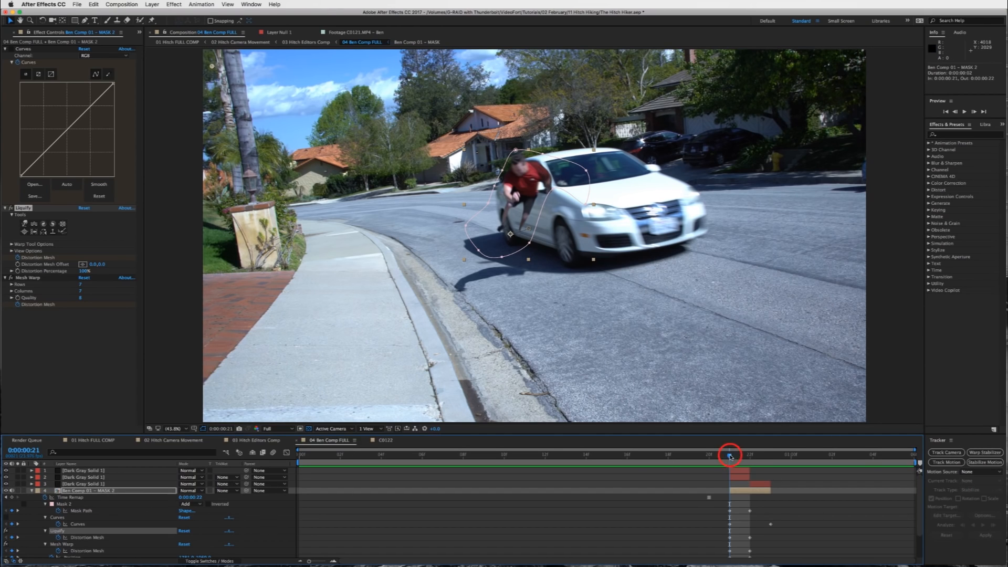
pyautogui.click(749, 454)
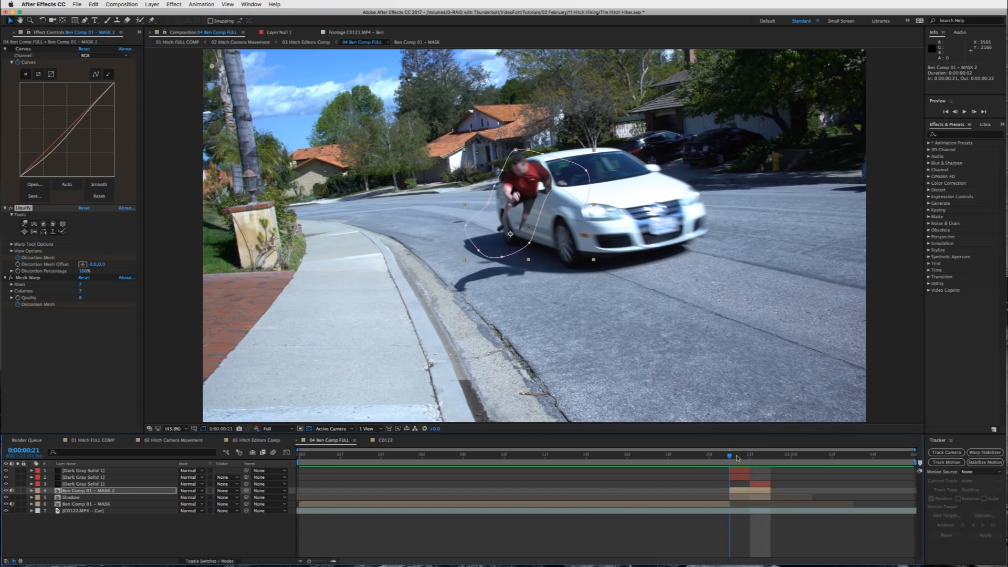
pyautogui.click(99, 185)
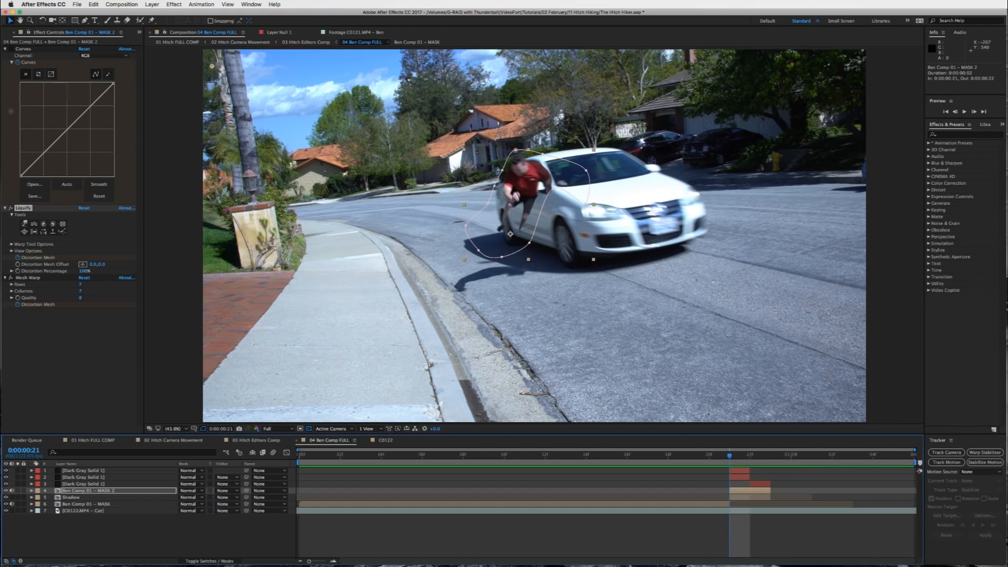
# Advance to frame 22, with the actor halfway into the car window
pyautogui.click(727, 457)
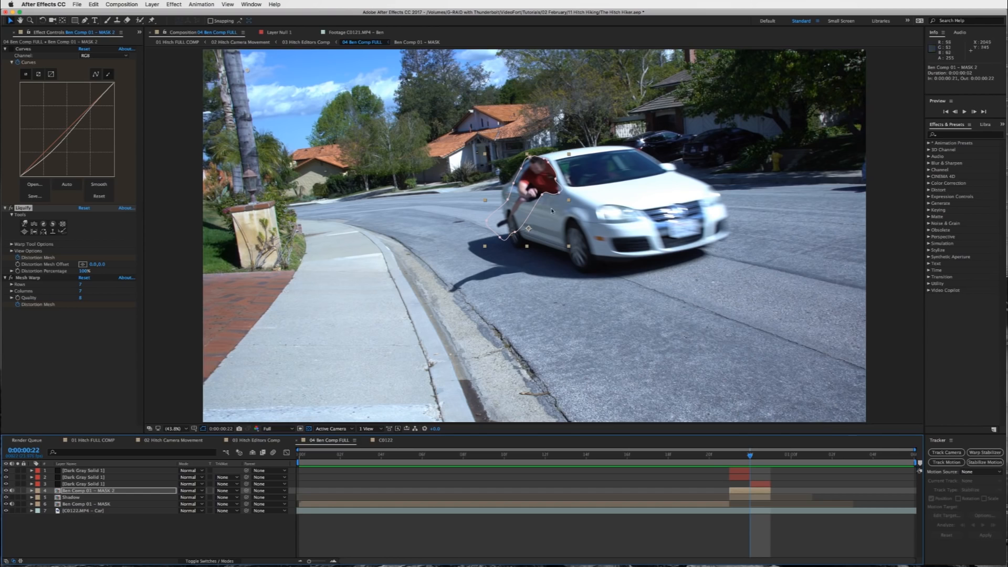
pyautogui.moveTo(612, 223)
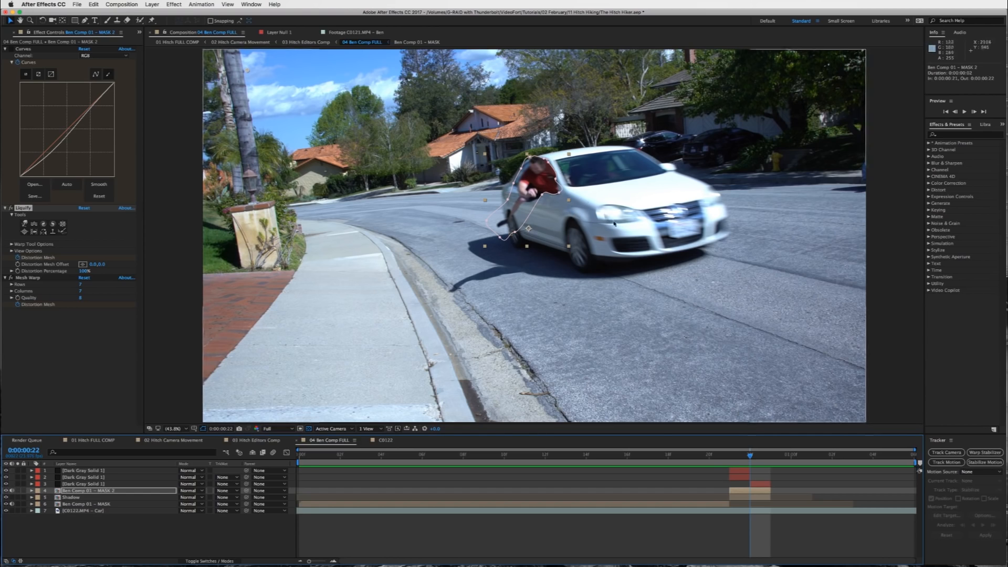
pyautogui.moveTo(558, 156)
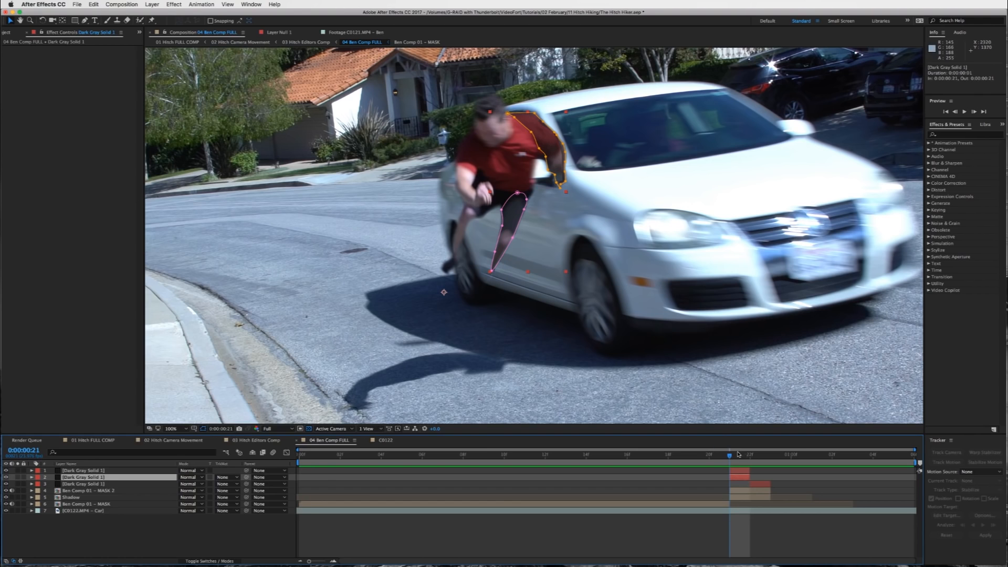
# Go to frame 23 where only the car remains and select the CB122 car layer
pyautogui.click(749, 455)
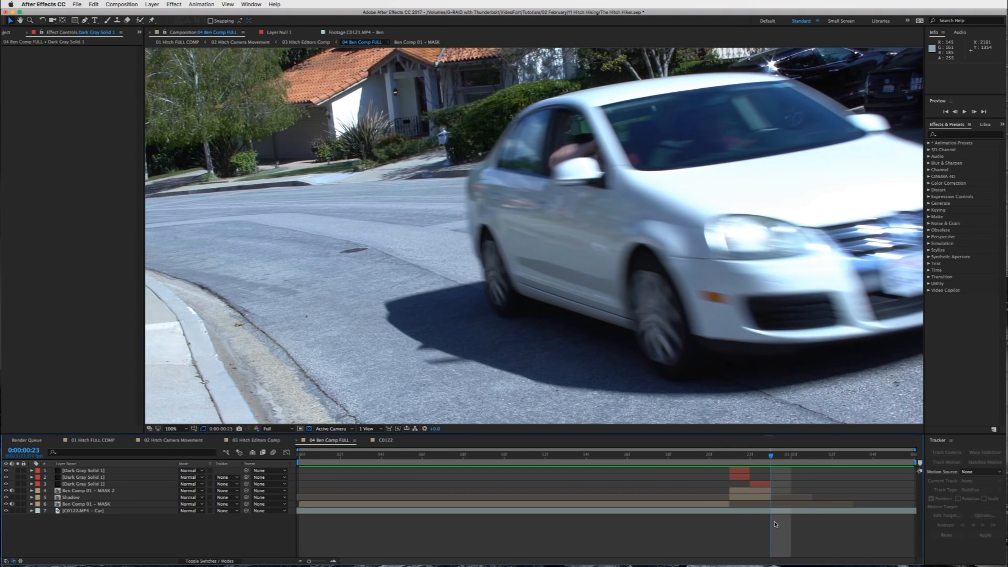
pyautogui.click(82, 510)
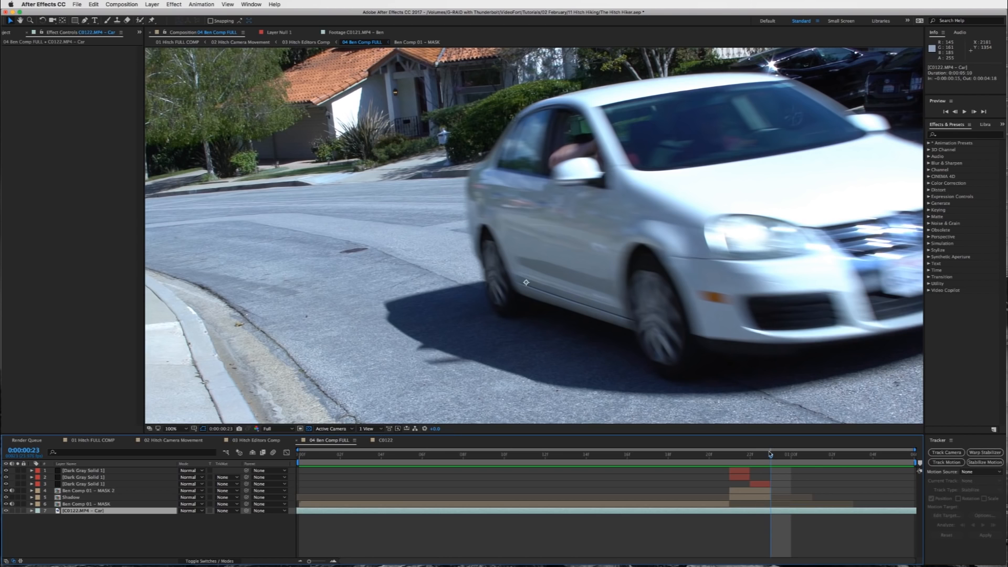
pyautogui.moveTo(775, 457)
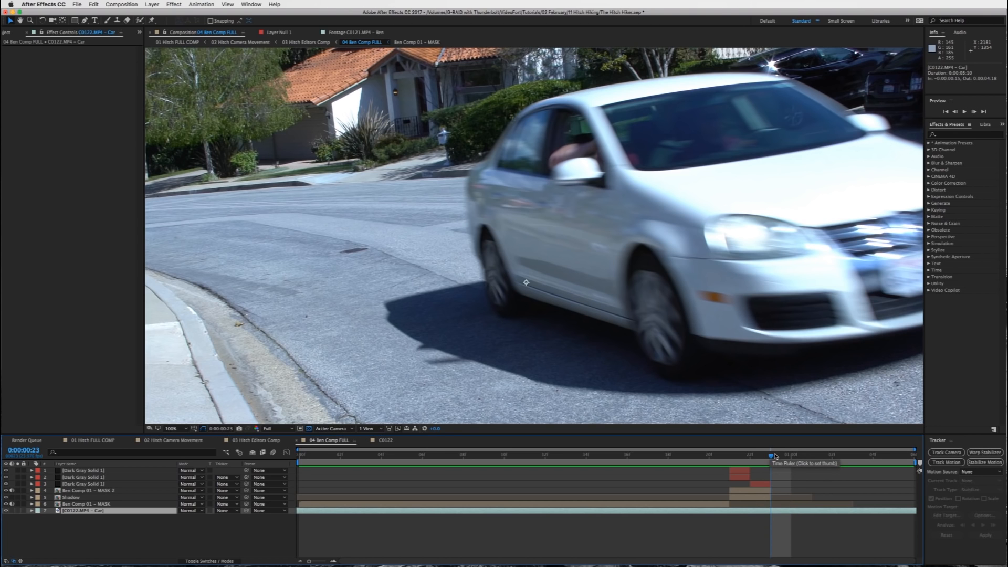
pyautogui.click(565, 455)
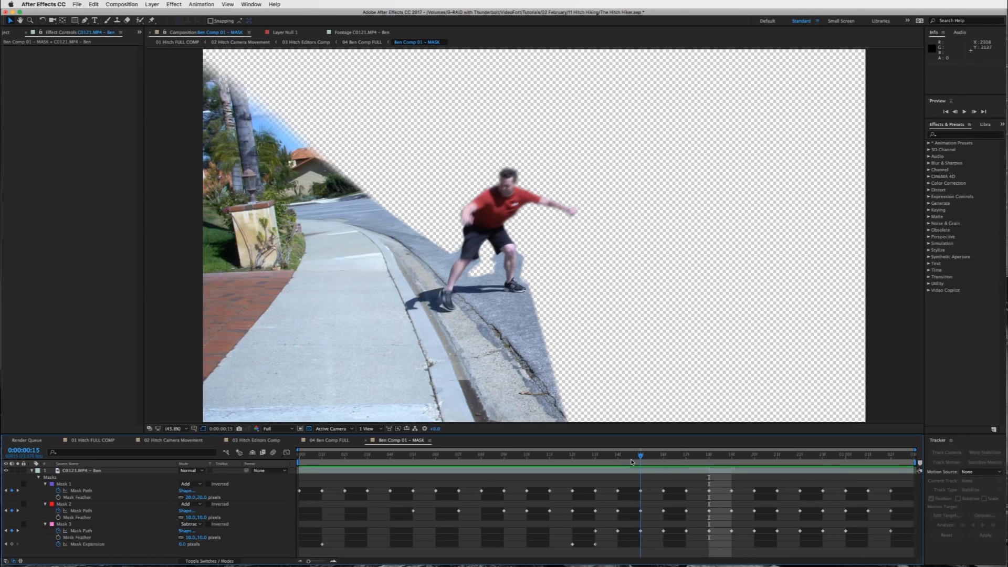
# Select Mask 1, return to 04 Ben Comp FULL and jump to a frame after the car has passed
pyautogui.click(632, 470)
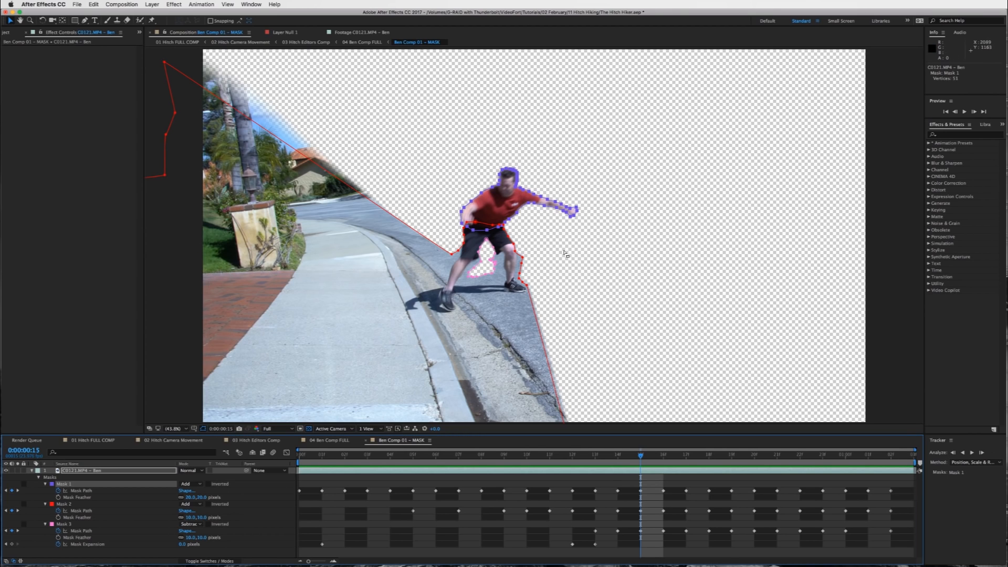
pyautogui.click(662, 454)
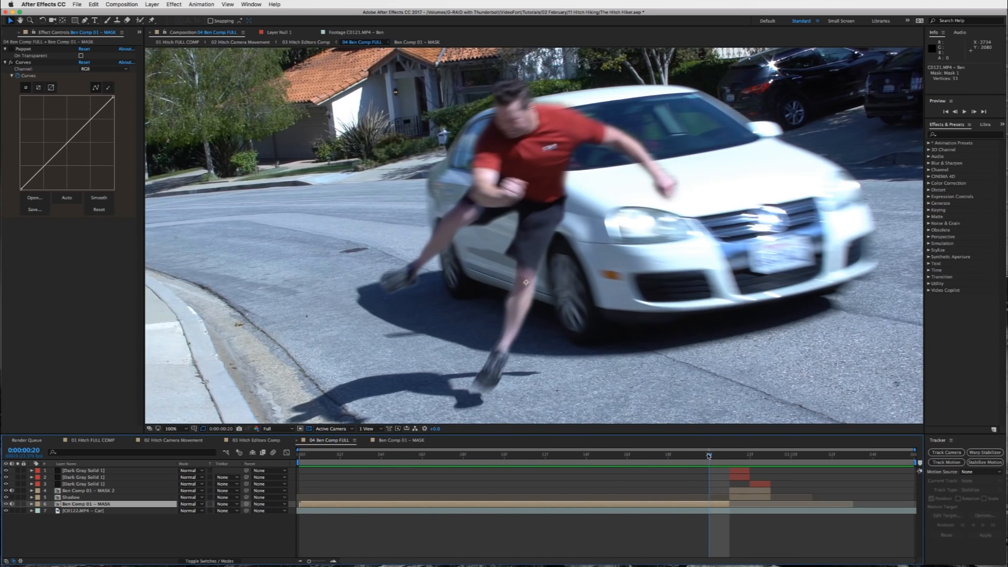
pyautogui.click(180, 428)
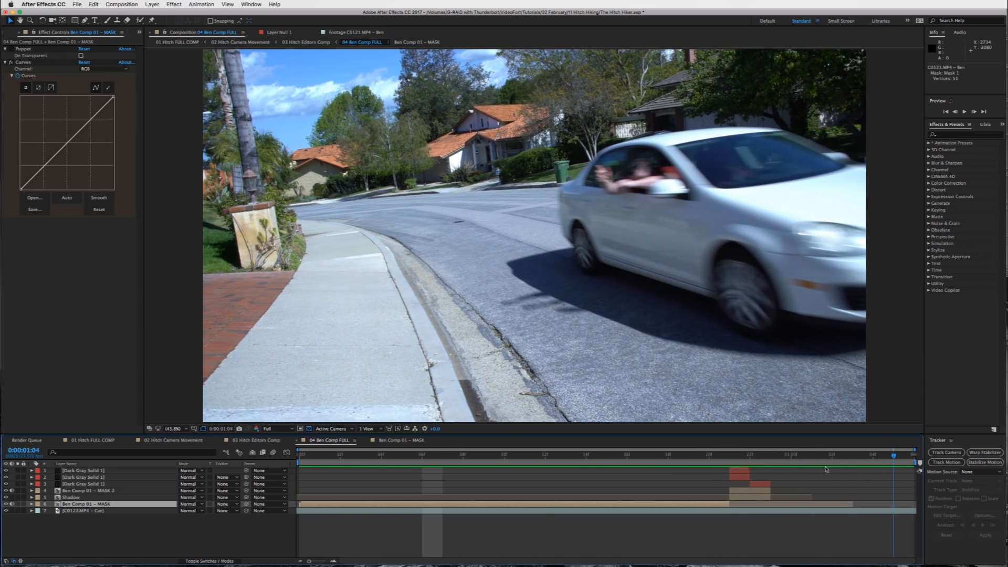
# Switch to the 02 Hitch Camera Movement composition
pyautogui.click(422, 454)
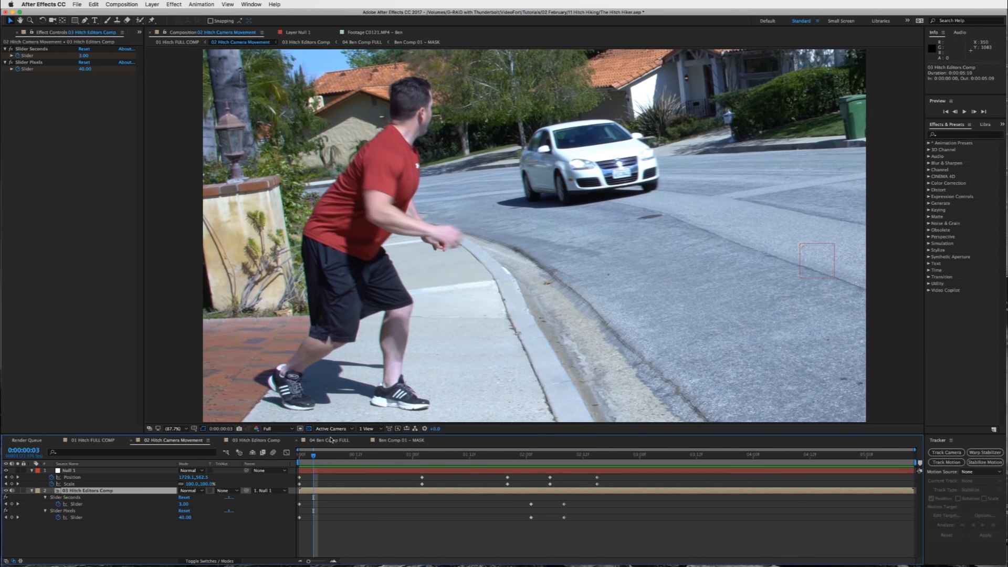
# Select 03 Hitch Editors Comp at frame 0 and search Effects & Presets for 'slider'
pyautogui.click(360, 42)
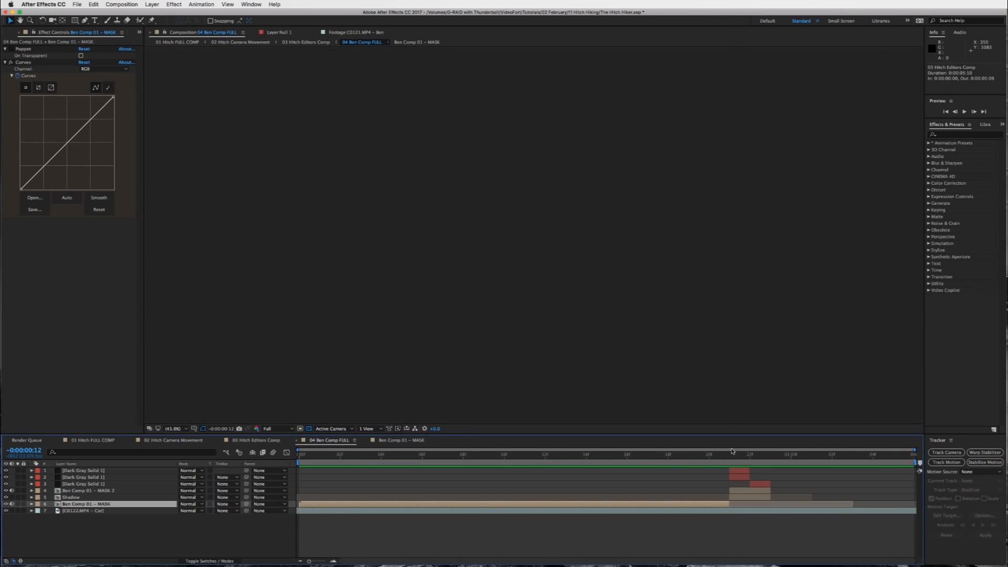
pyautogui.click(172, 440)
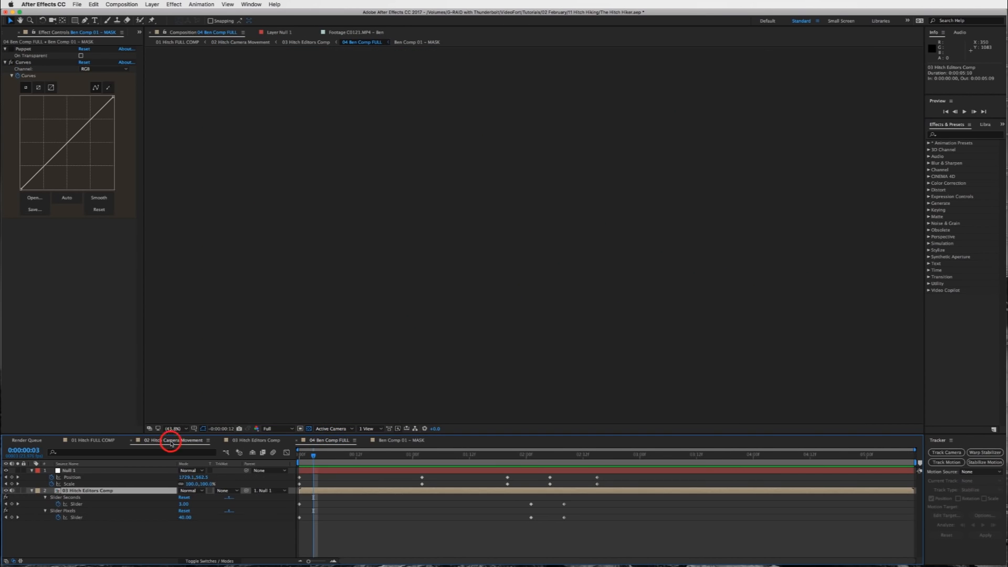
pyautogui.click(181, 440)
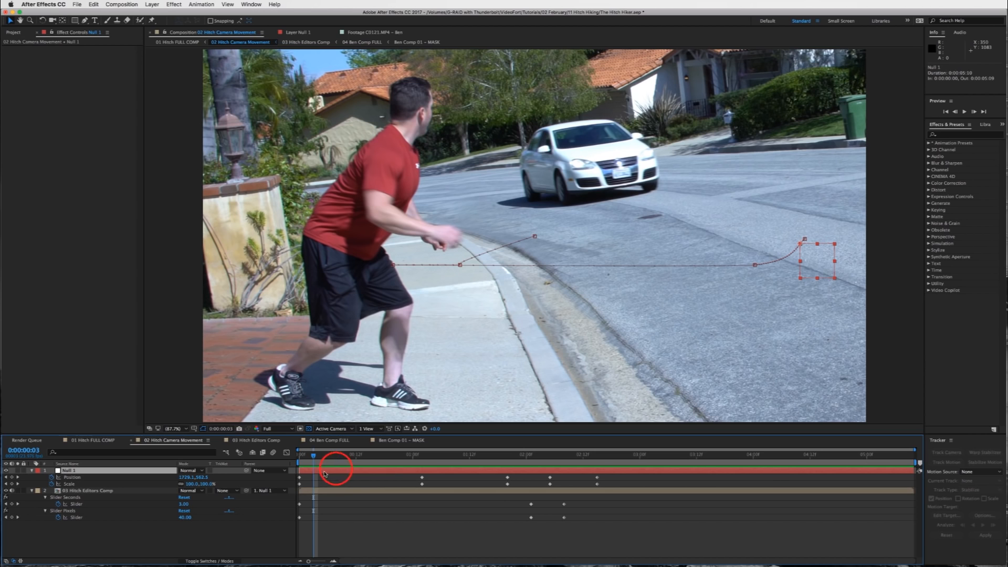
pyautogui.click(314, 454)
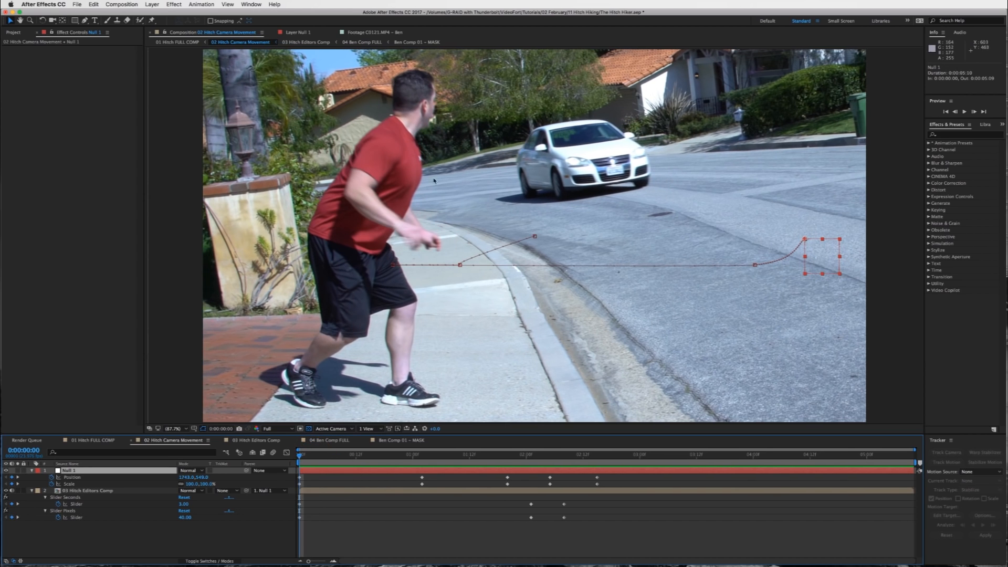
pyautogui.click(88, 490)
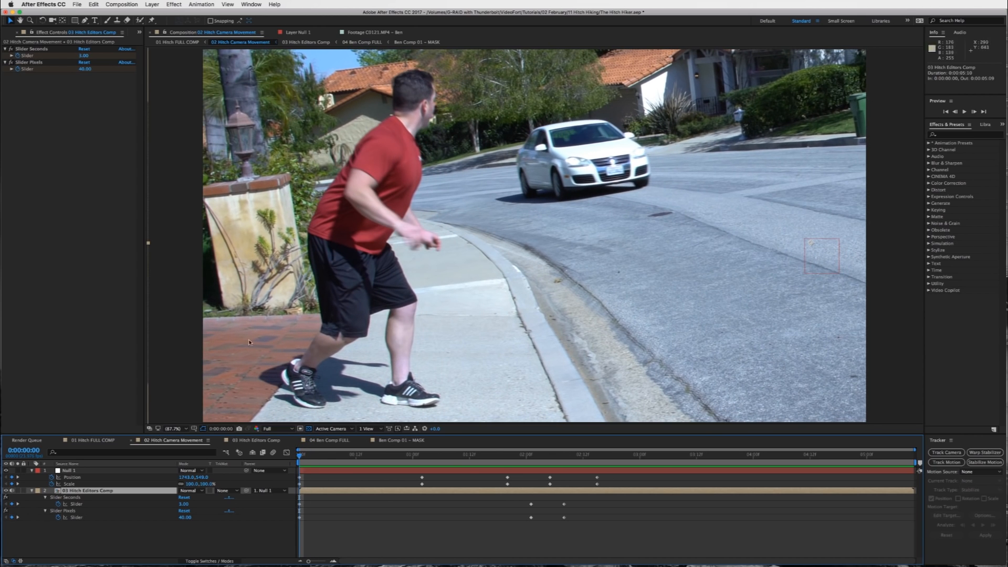
pyautogui.moveTo(234, 523)
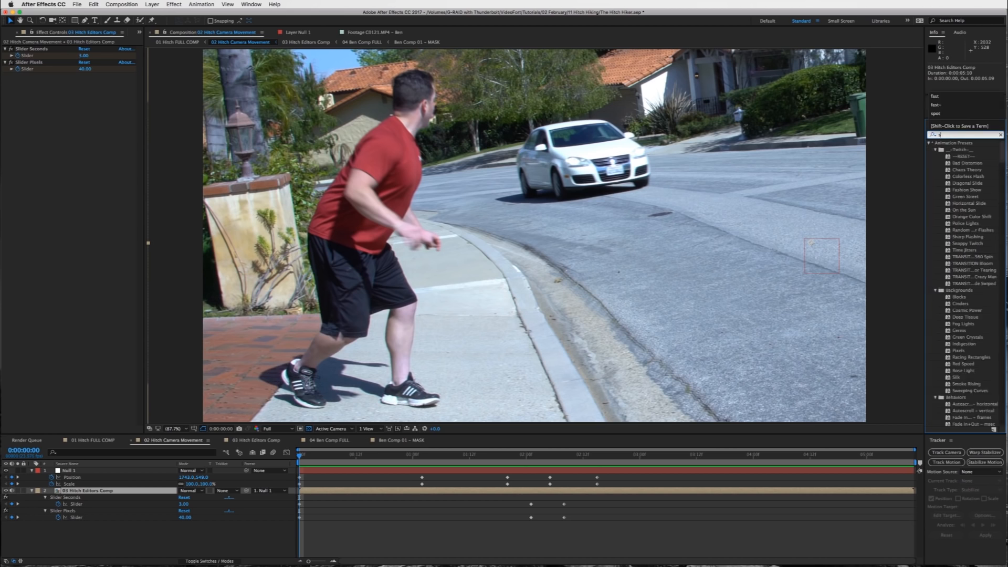
pyautogui.write('lider')
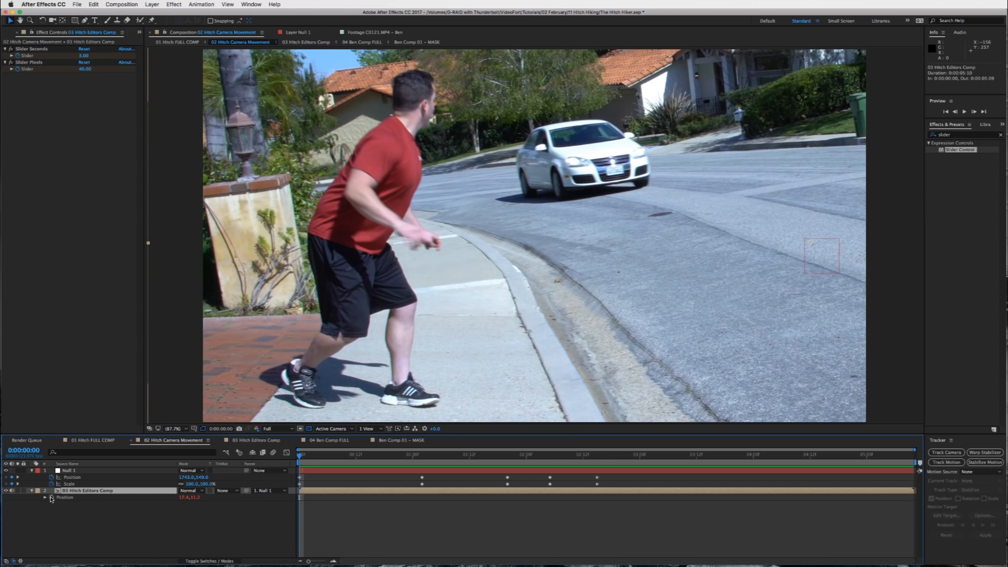
# Add a wiggle expression to the editors comp Position driven by Slider Seconds and Slider Pixels
pyautogui.click(49, 497)
pyautogui.write('wiggle(effect("Slider Seconds")("Slider"),effect("Slider Pixels")("Slider"))')
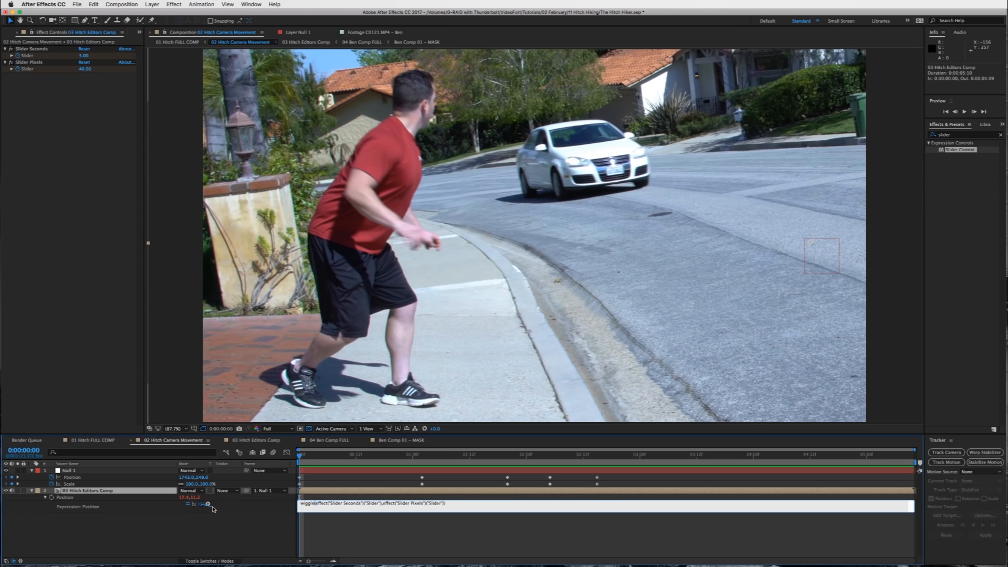
pyautogui.click(361, 503)
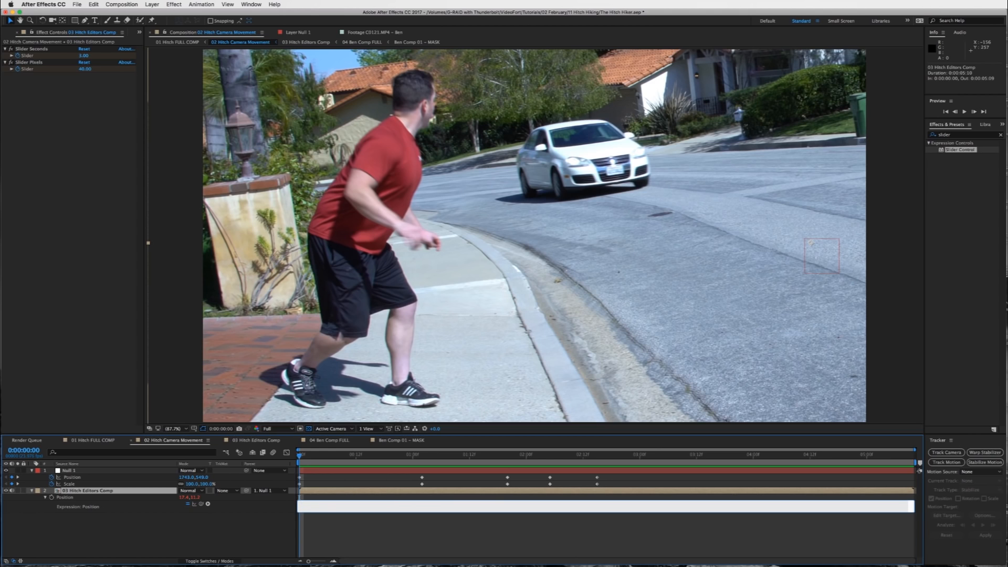
pyautogui.write('wiggle(effect("Slider Seconds")("Slider"),effect("Slider Pixels")("Slider')
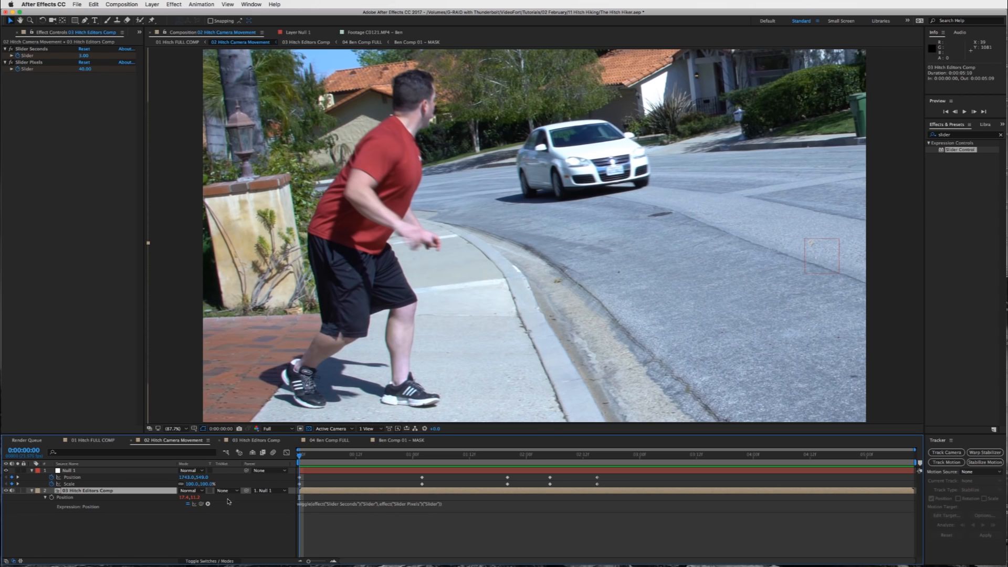
pyautogui.moveTo(308, 508)
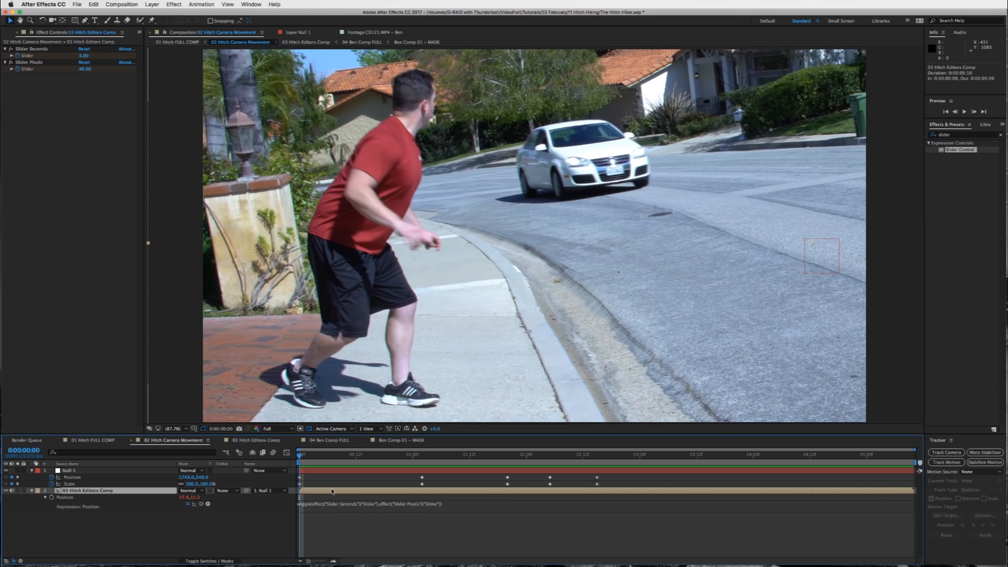
pyautogui.click(51, 497)
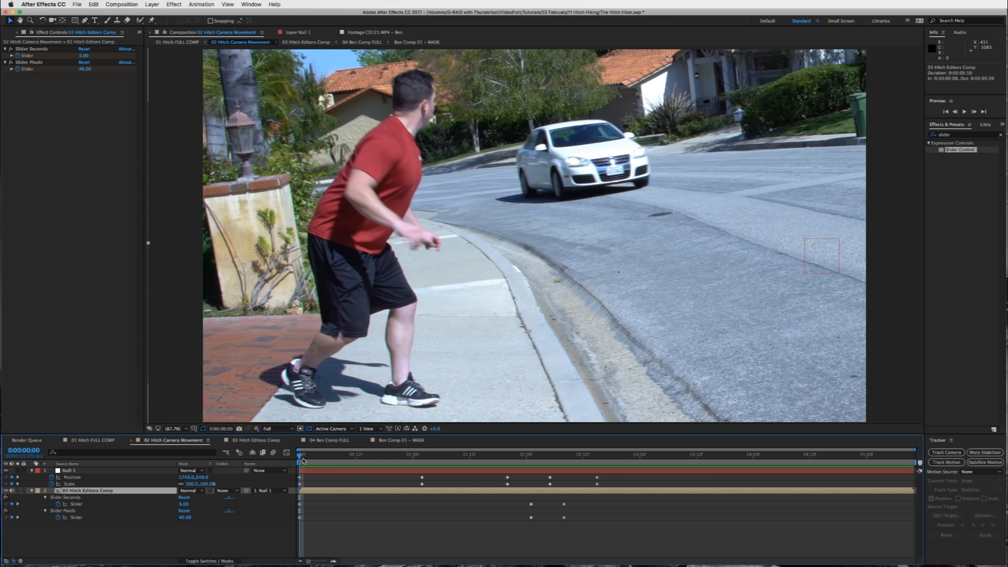
pyautogui.moveTo(185, 540)
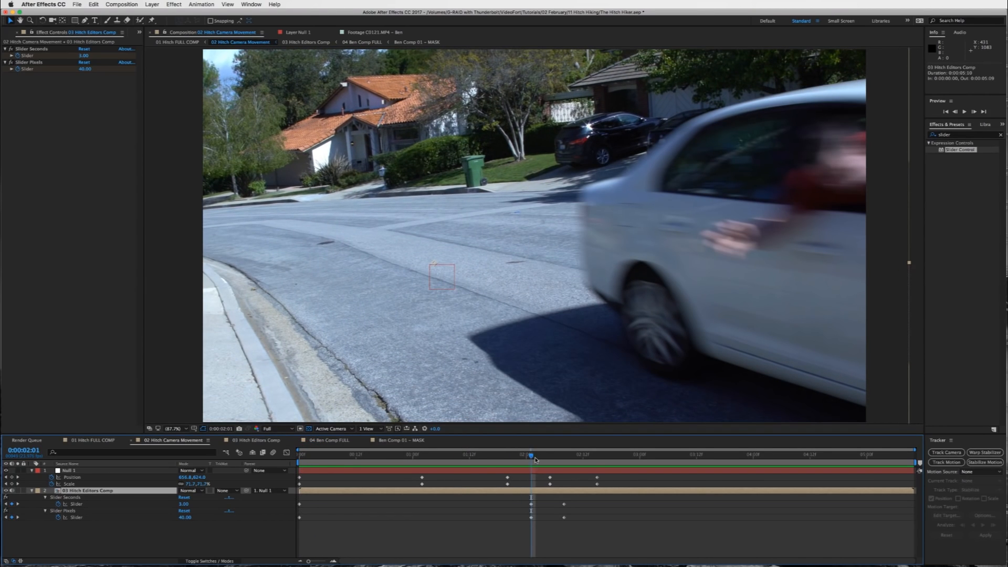
pyautogui.moveTo(528, 455); pyautogui.dragTo(564, 454)
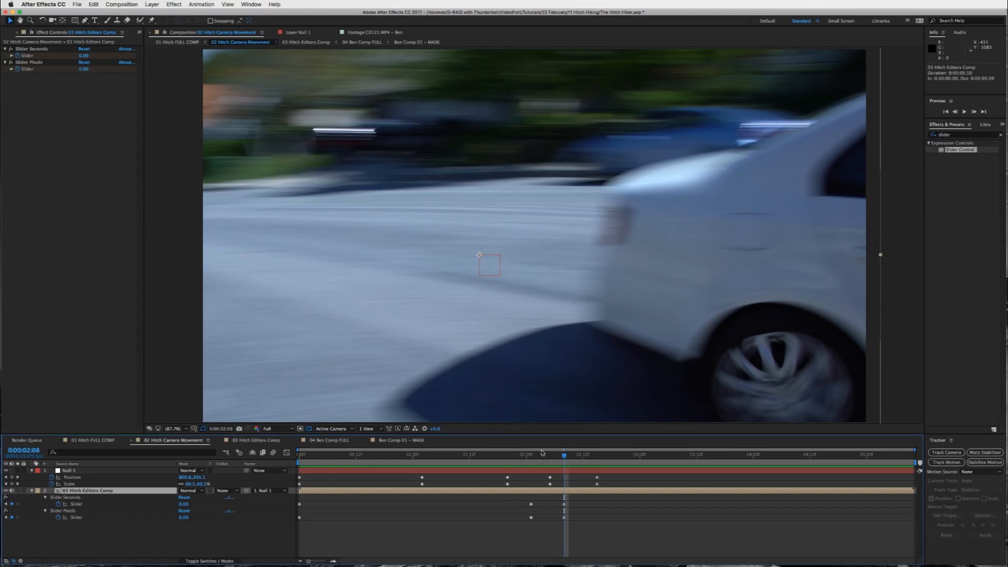
pyautogui.moveTo(575, 474)
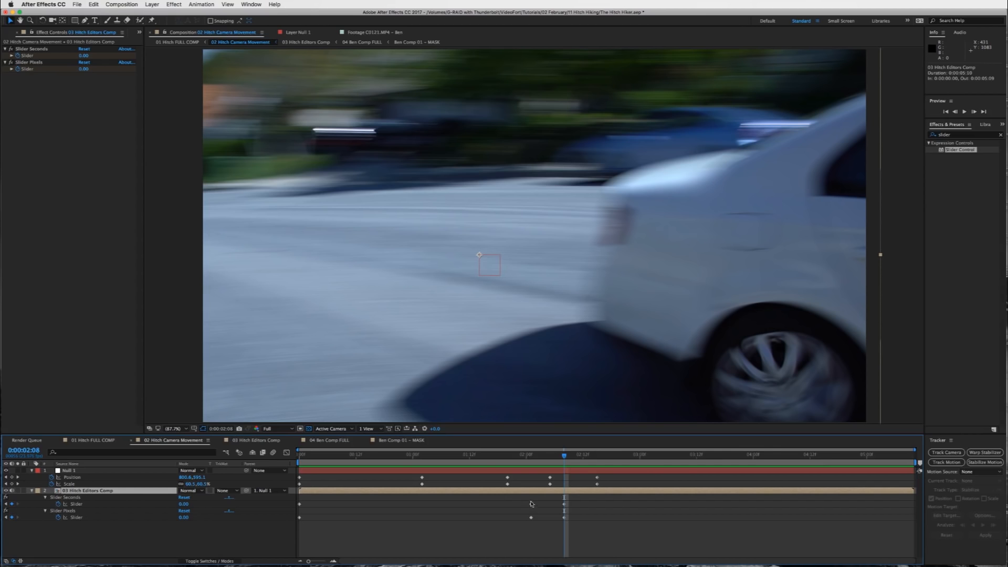
pyautogui.moveTo(564, 455); pyautogui.dragTo(532, 455)
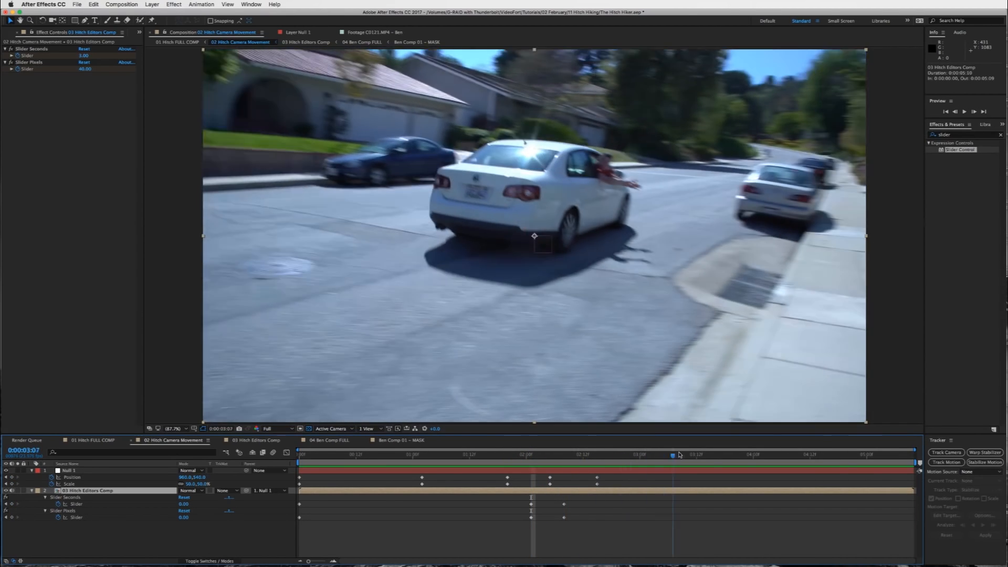
pyautogui.moveTo(673, 455); pyautogui.dragTo(850, 455)
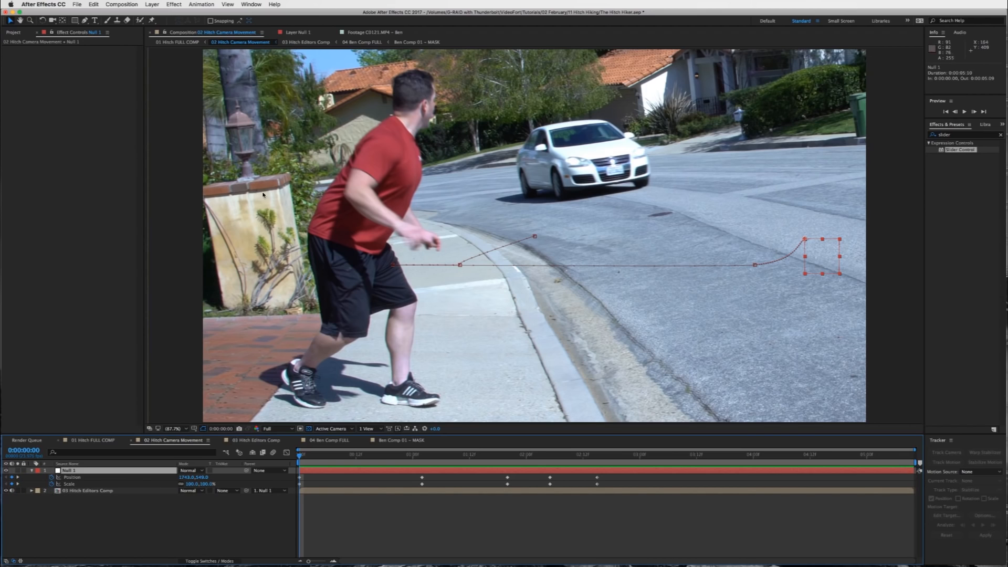
pyautogui.click(152, 4)
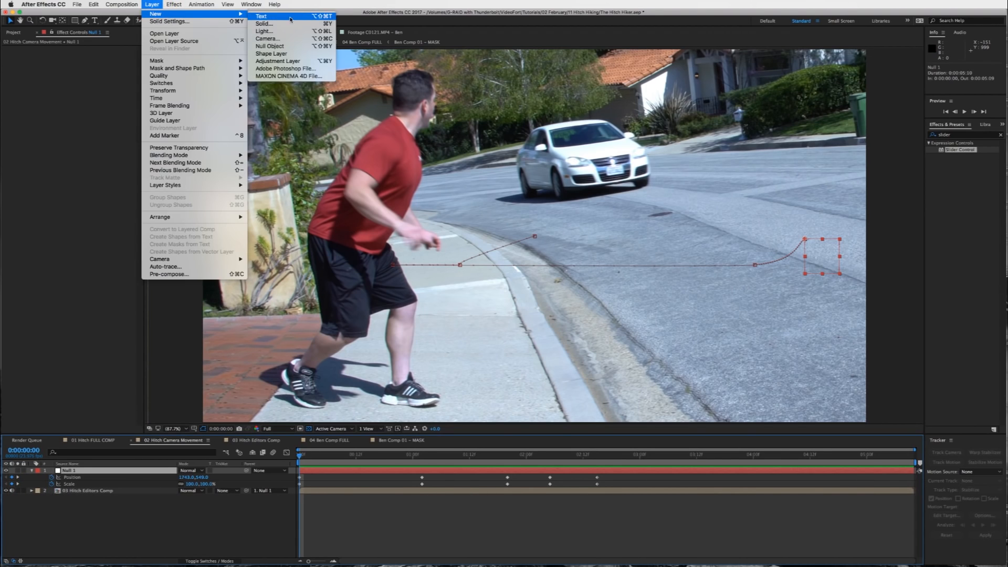
pyautogui.moveTo(296, 49)
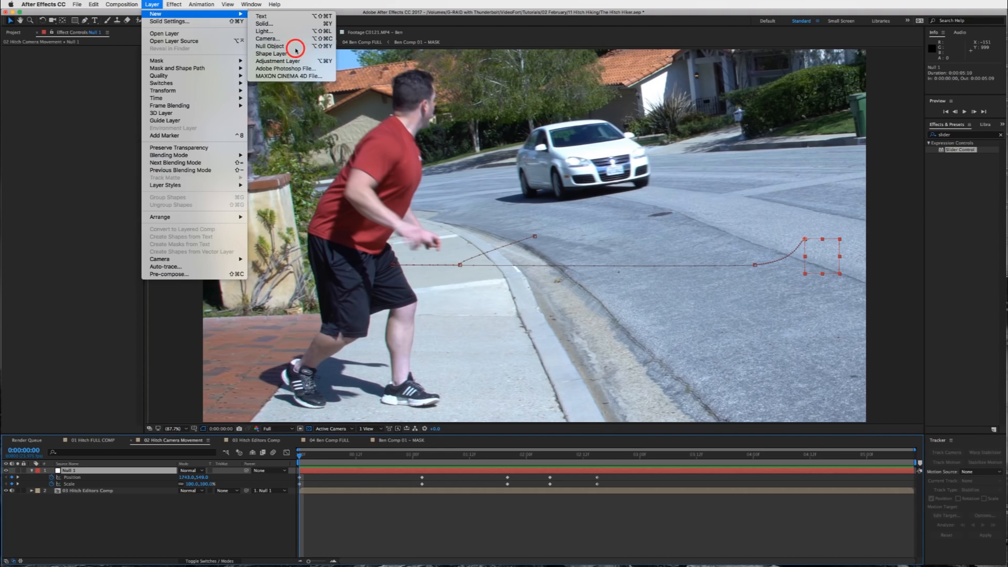
pyautogui.click(270, 45)
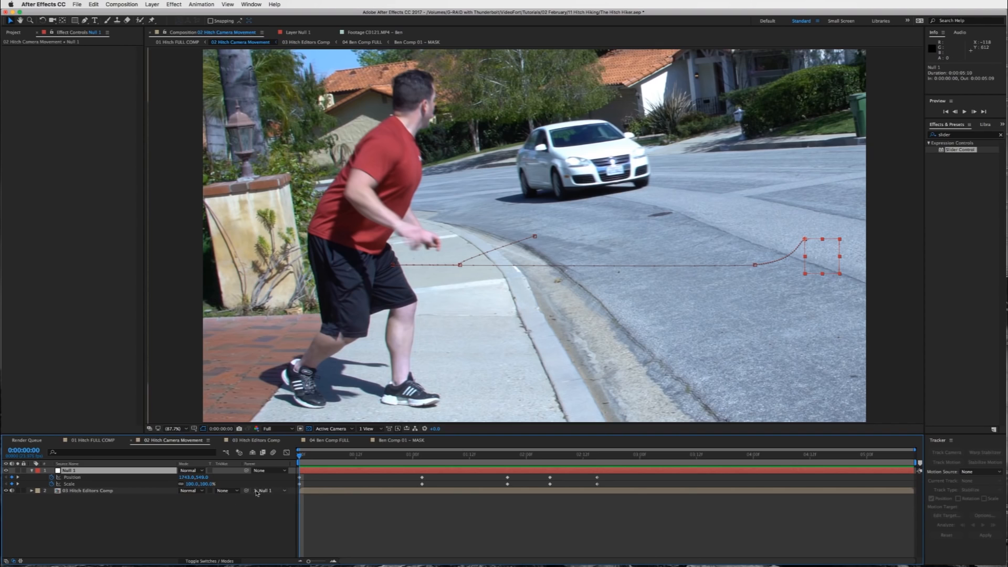
pyautogui.click(87, 491)
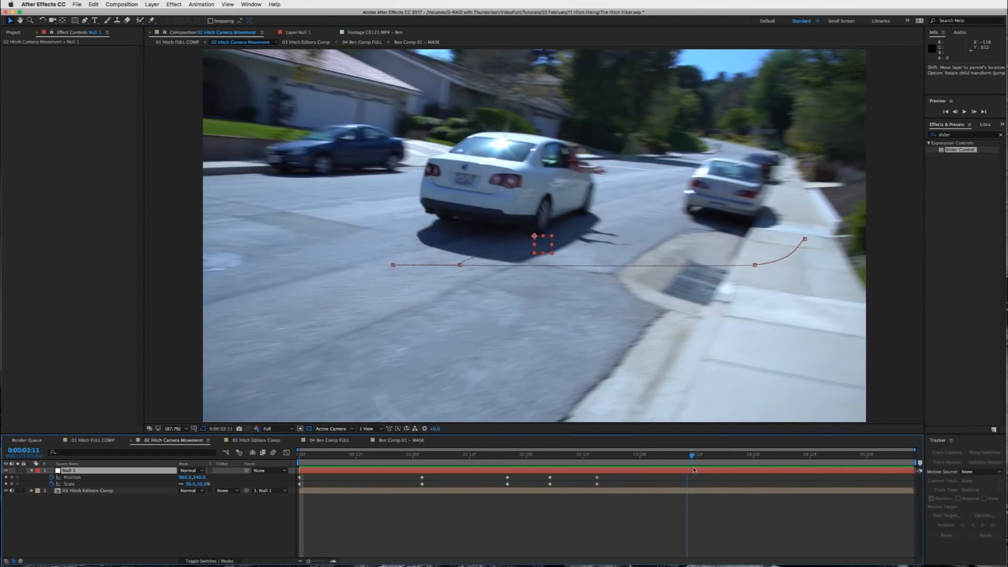
pyautogui.click(298, 454)
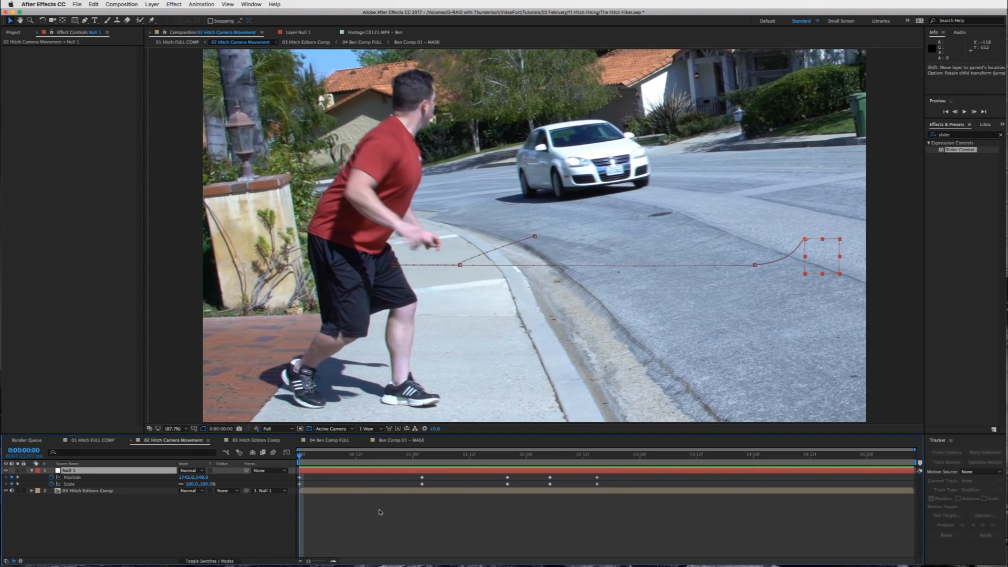